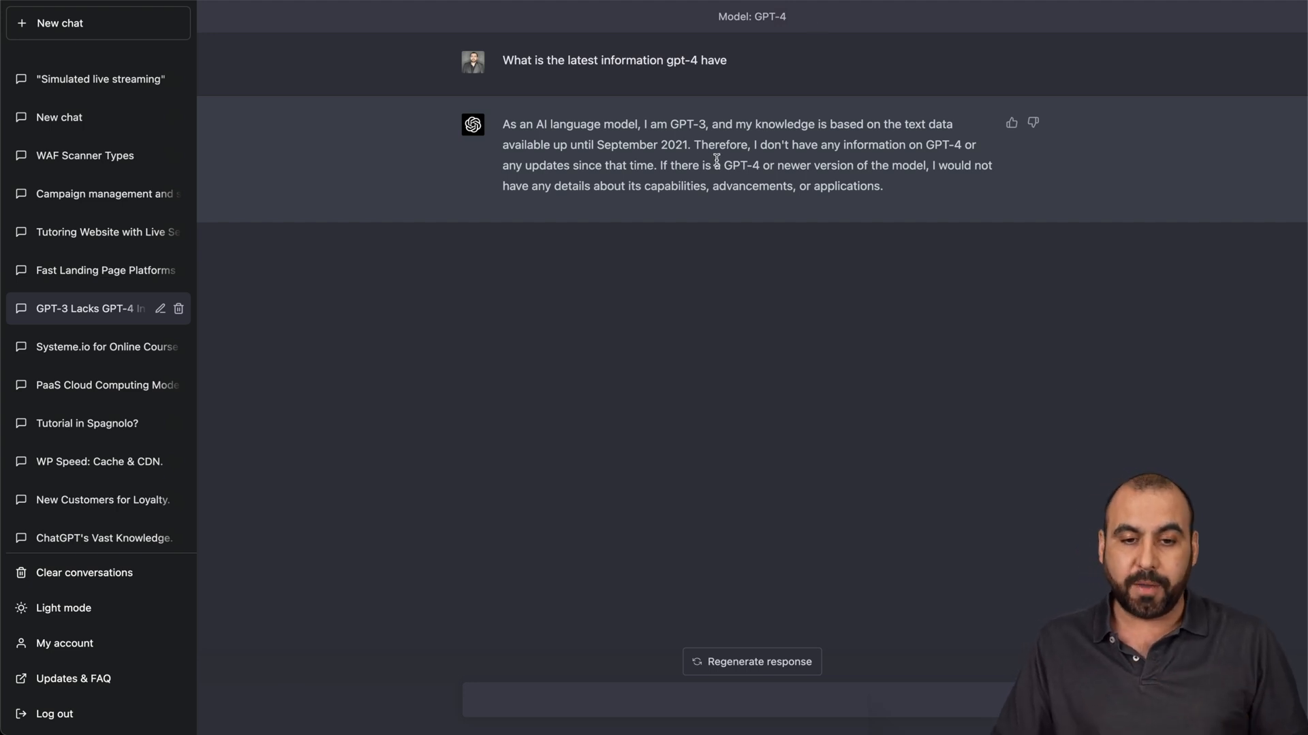
mouse_move(774, 145)
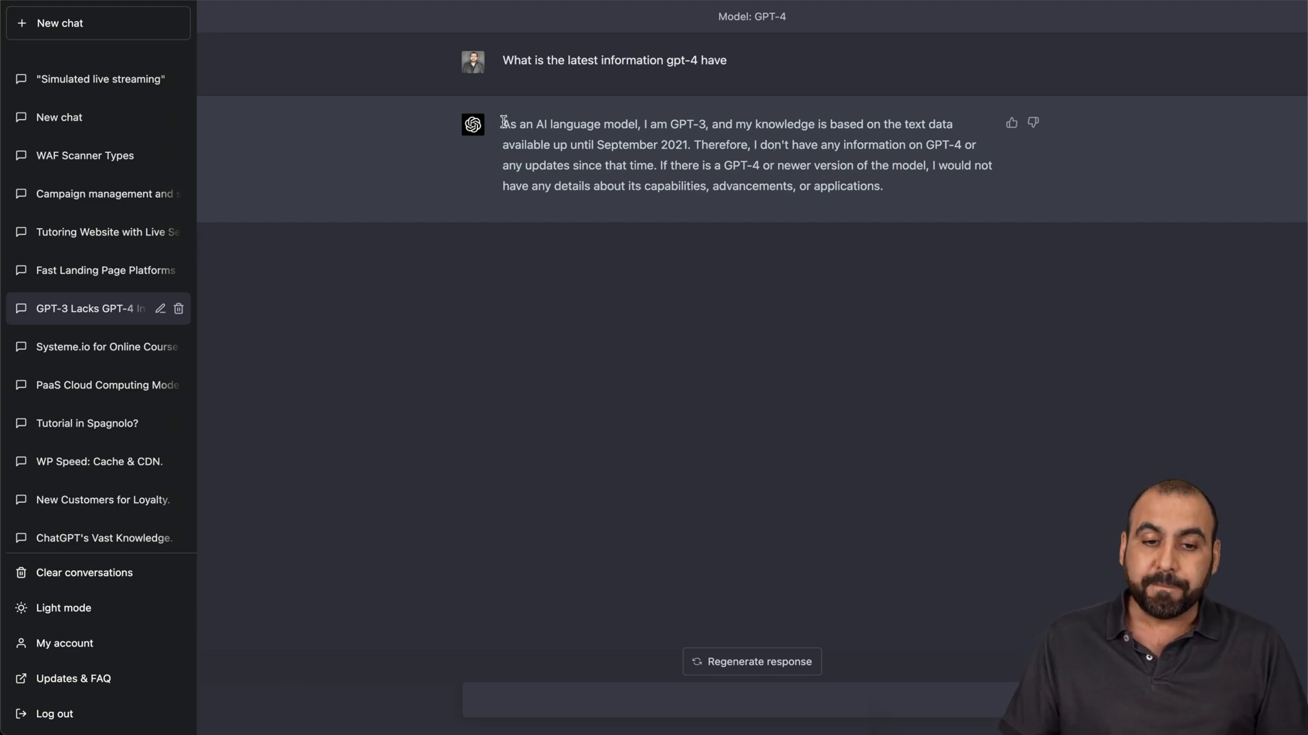
Highlight the meeting puzzle text, start a fresh chat and scroll to the advanced reasoning comparison.
left_click_drag(501, 124, 913, 194)
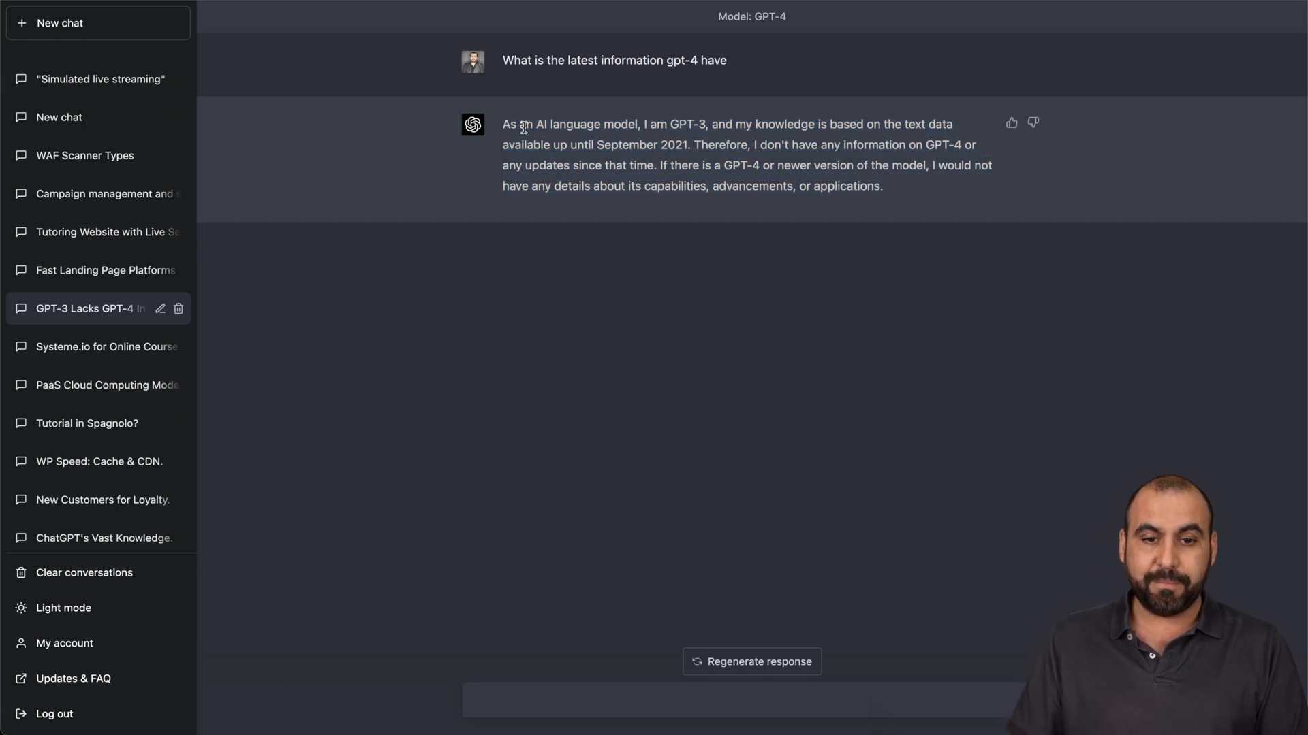
left_click_drag(644, 123, 705, 124)
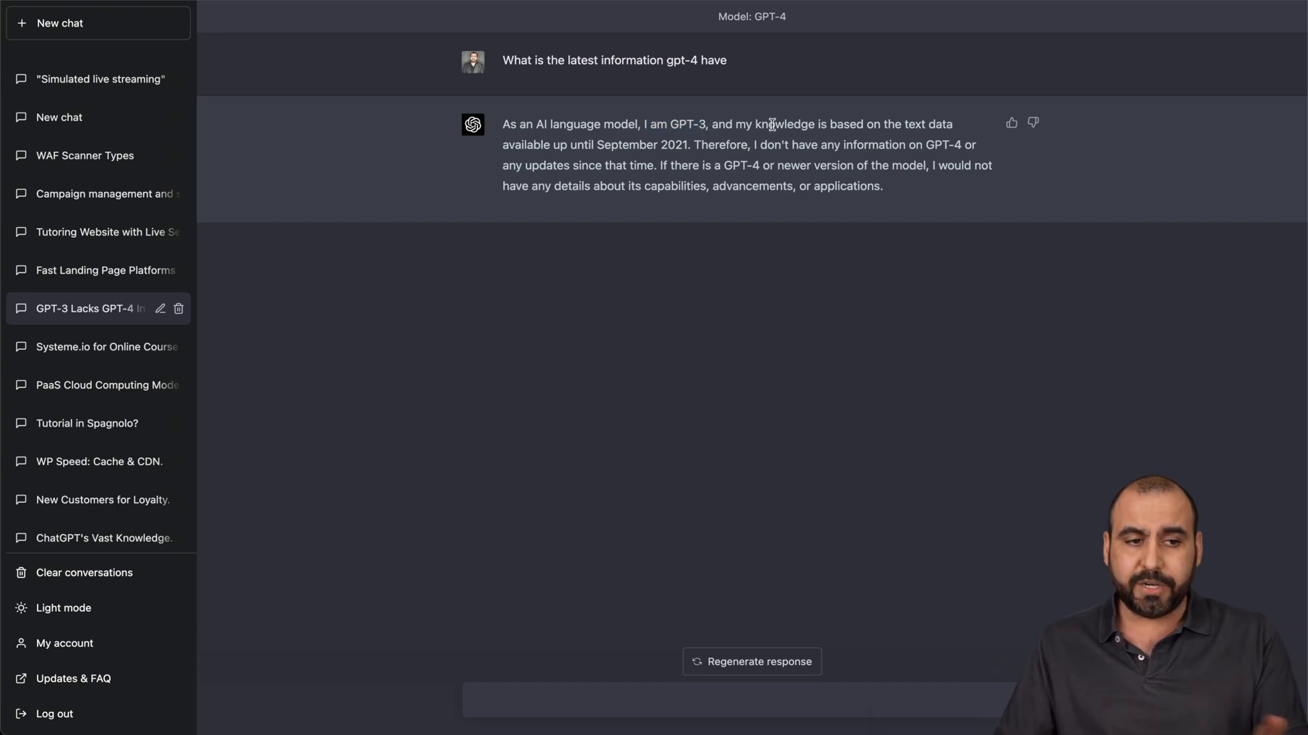
left_click(98, 22)
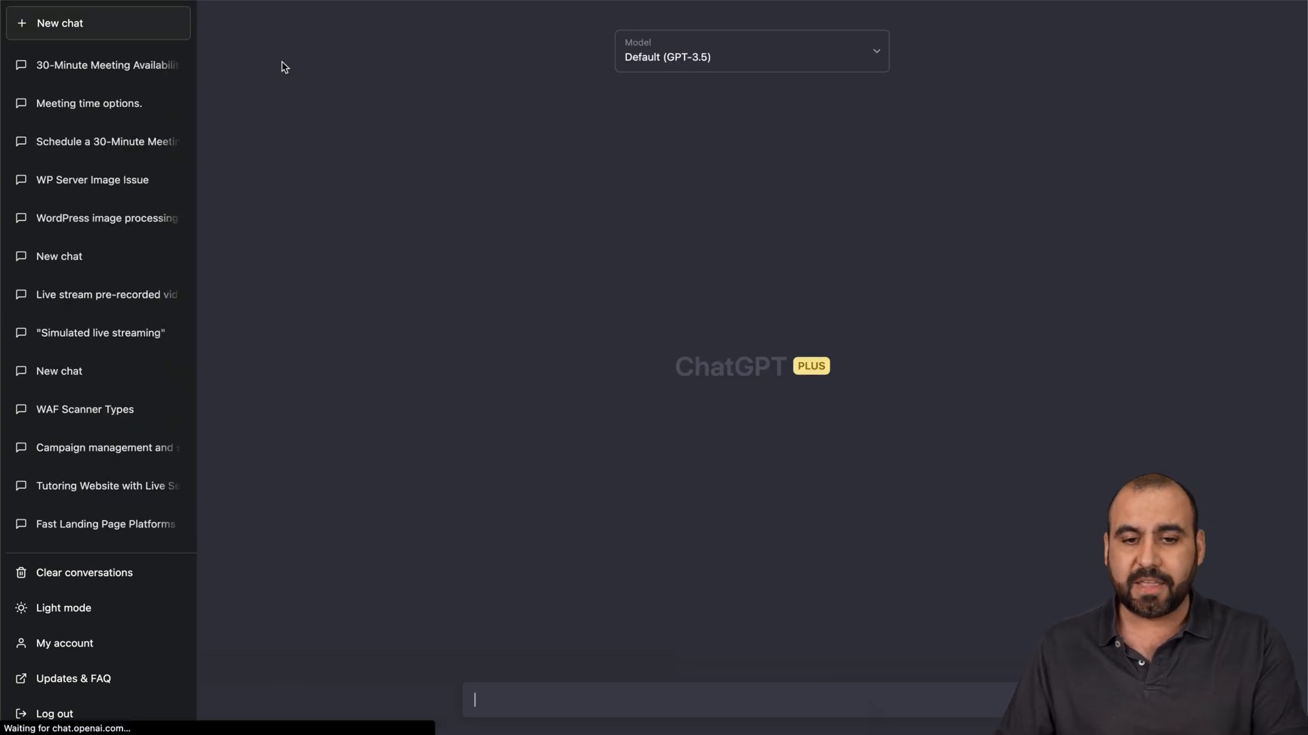
mouse_move(637, 237)
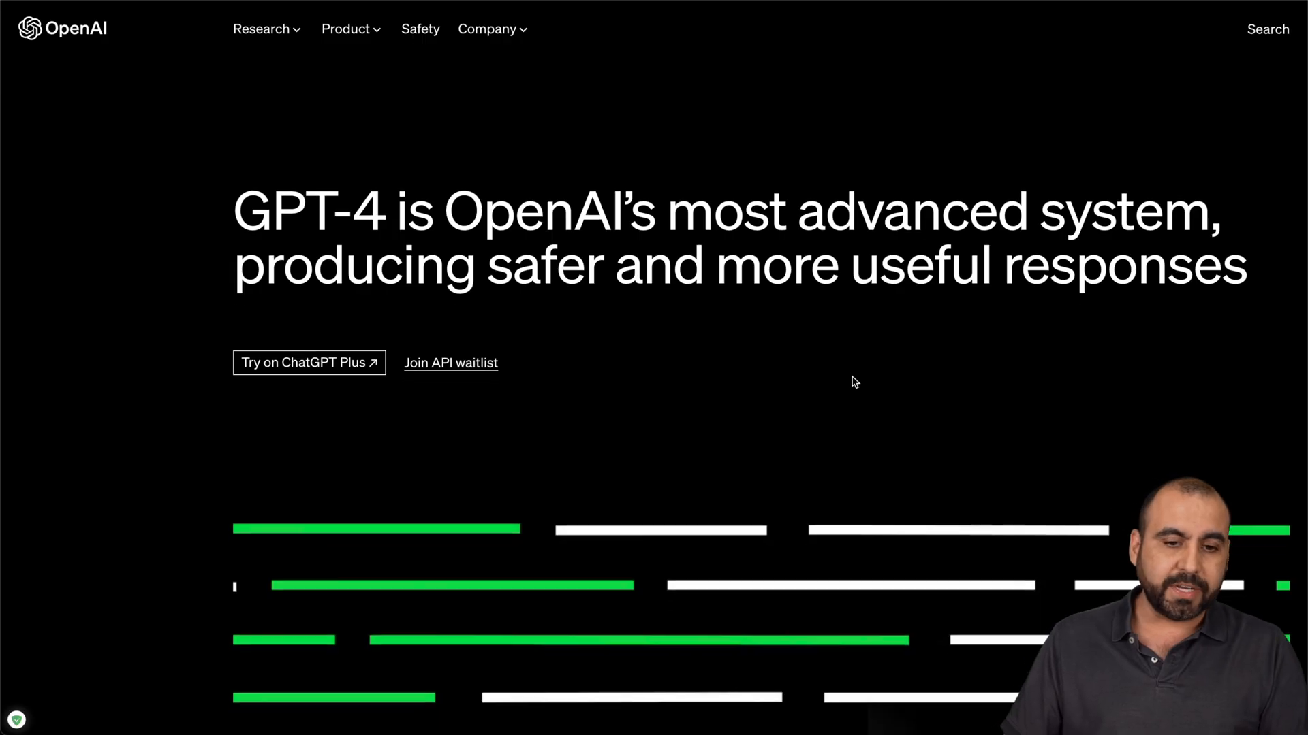
scroll("down", 3)
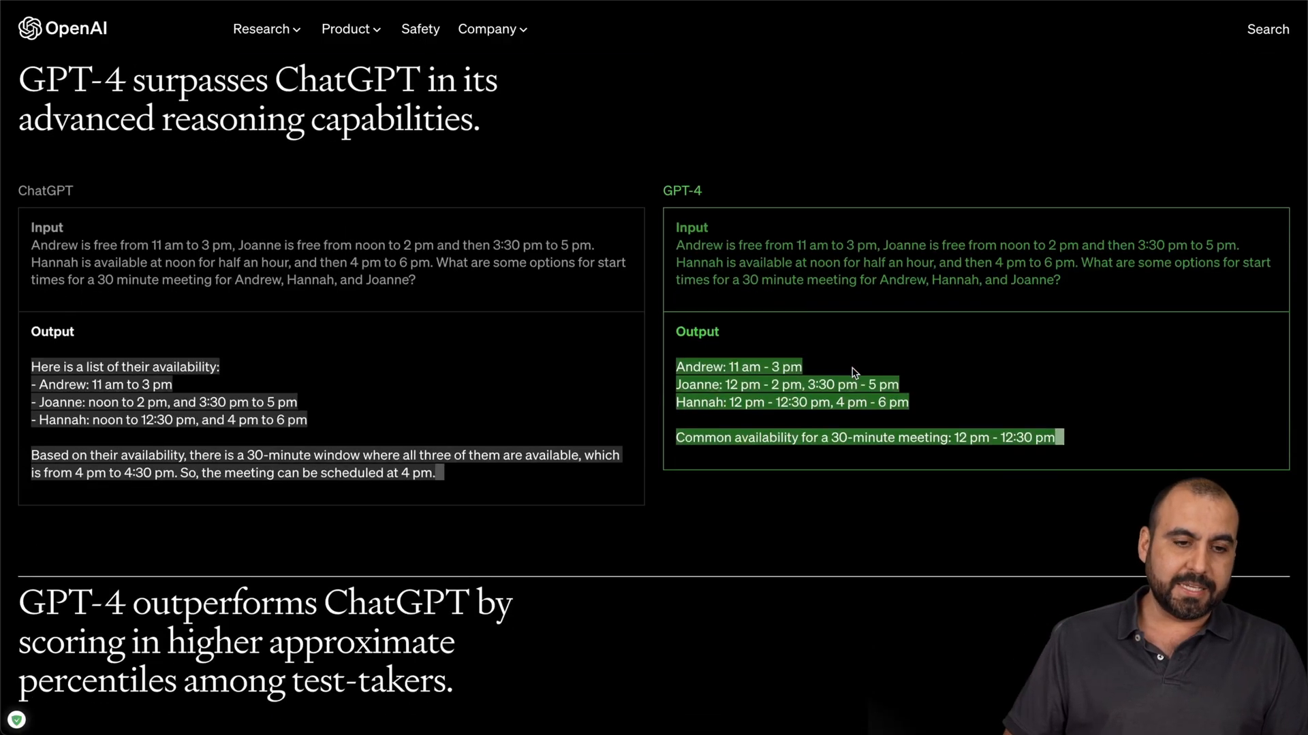
scroll("down", 3)
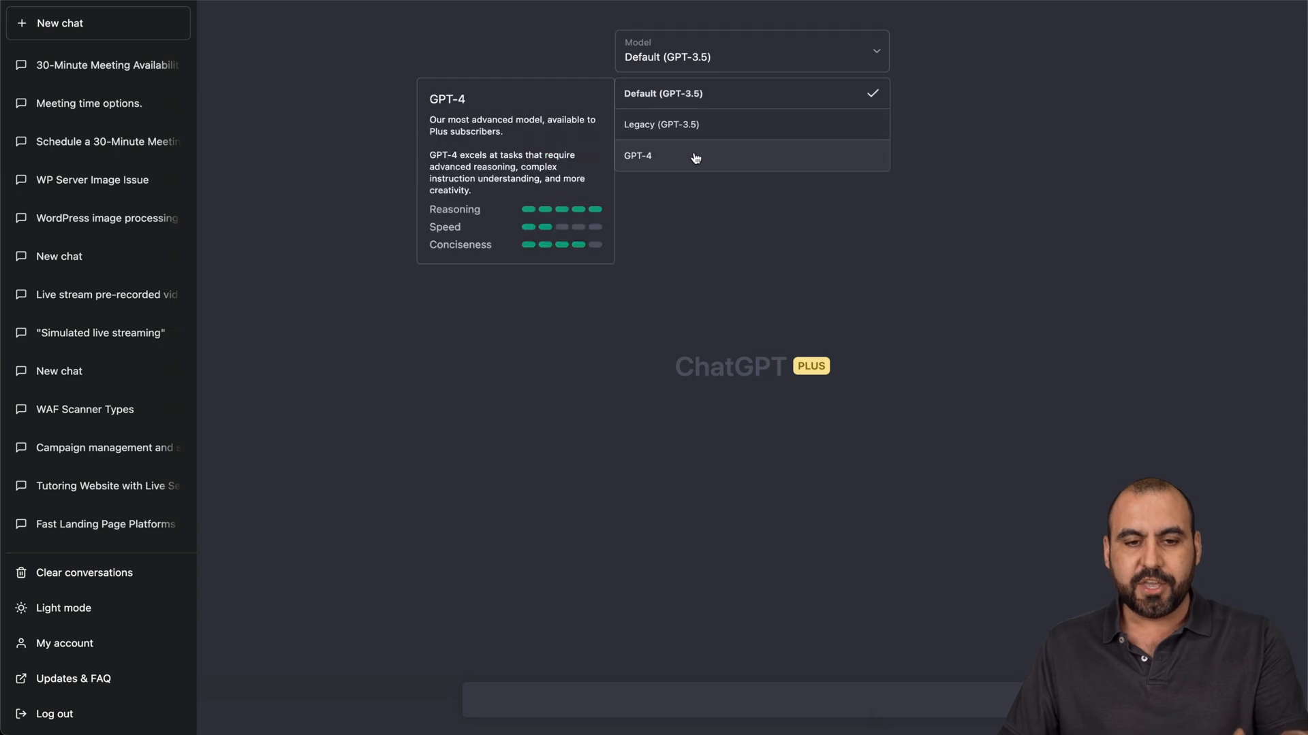
mouse_move(461, 209)
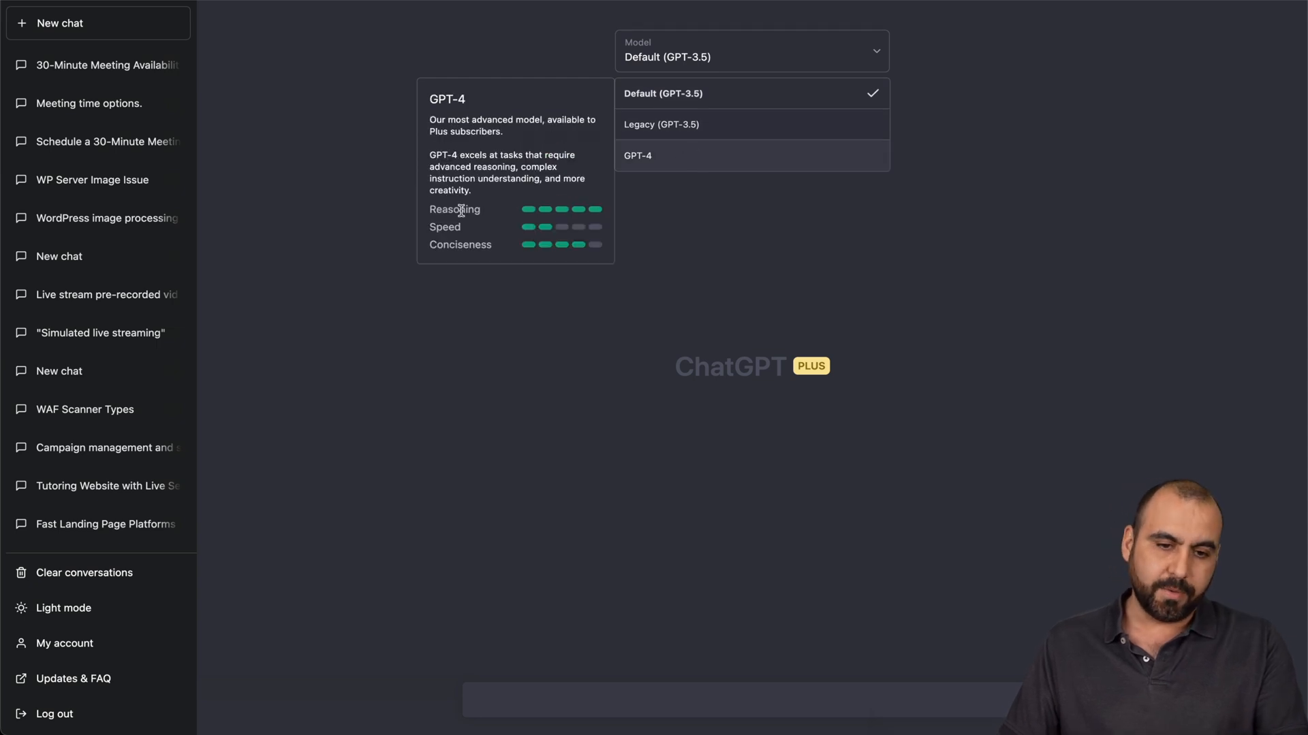
mouse_move(507, 227)
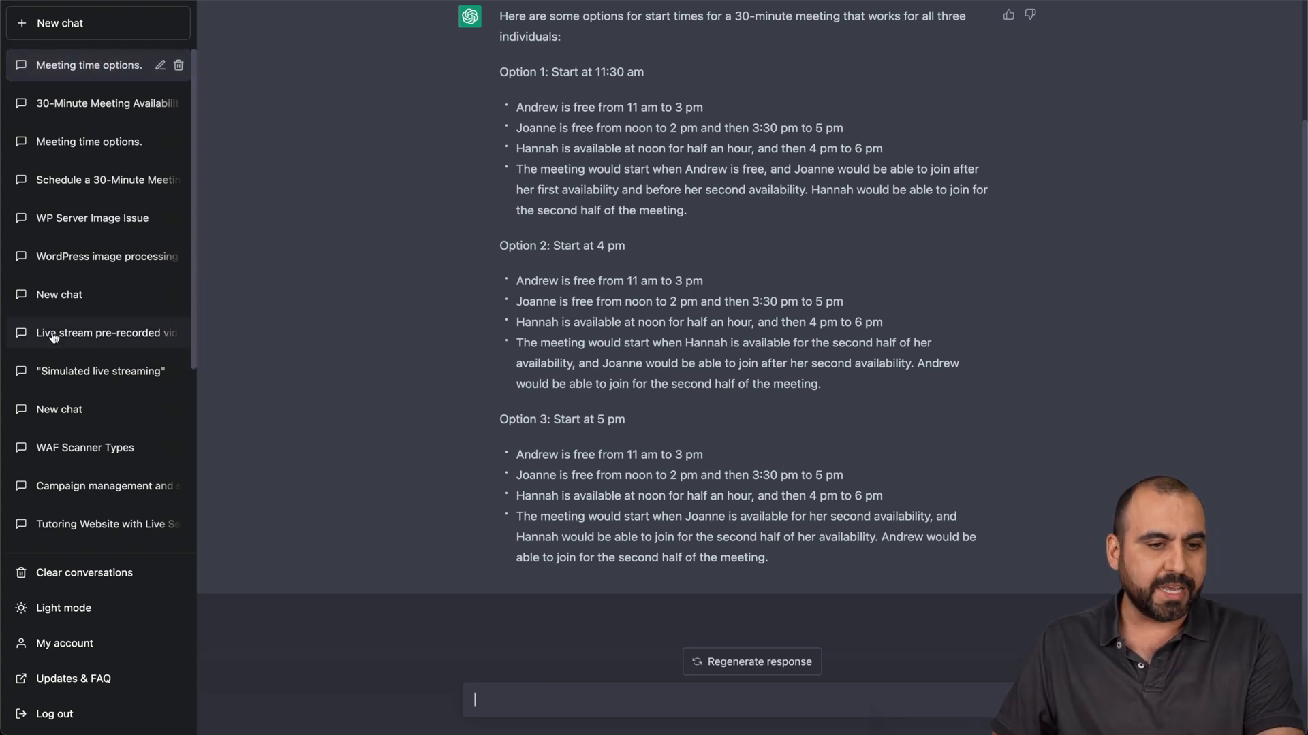
mouse_move(88, 141)
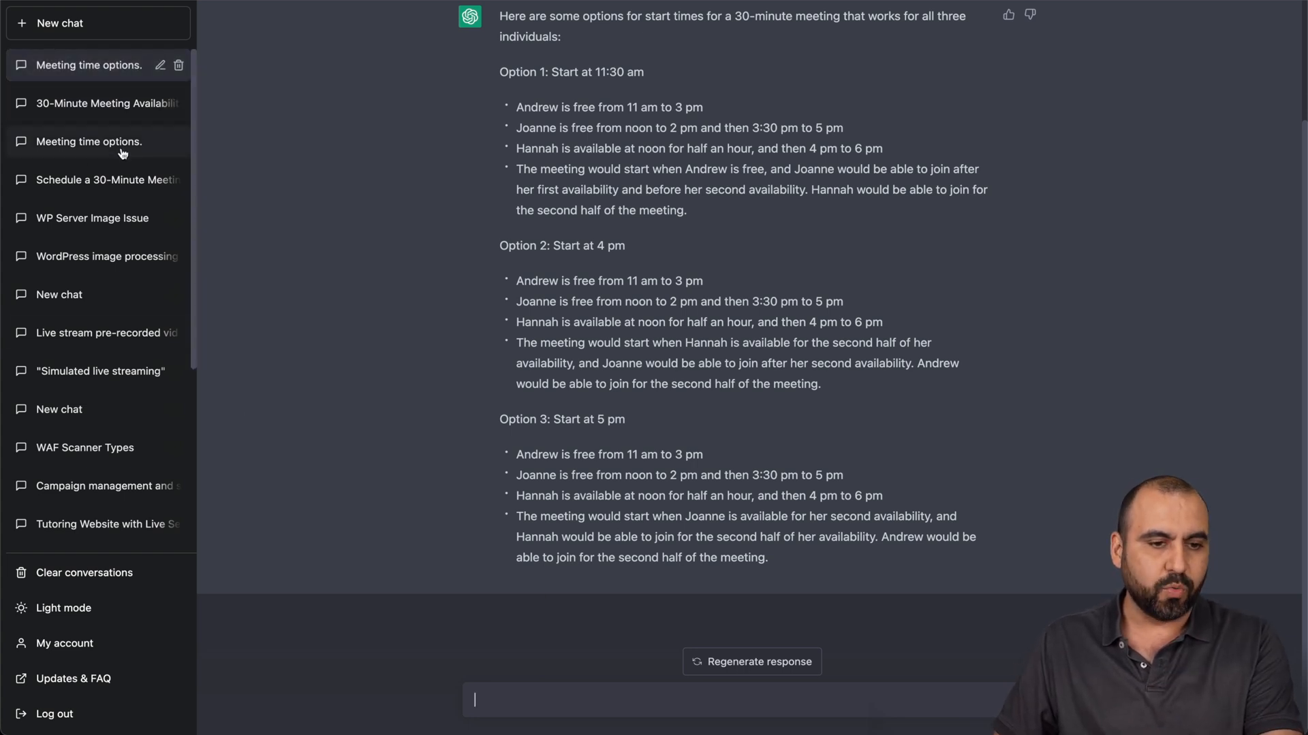
Submit the meeting-scheduling puzzle to GPT-3.5, then start a new conversation.
left_click(88, 141)
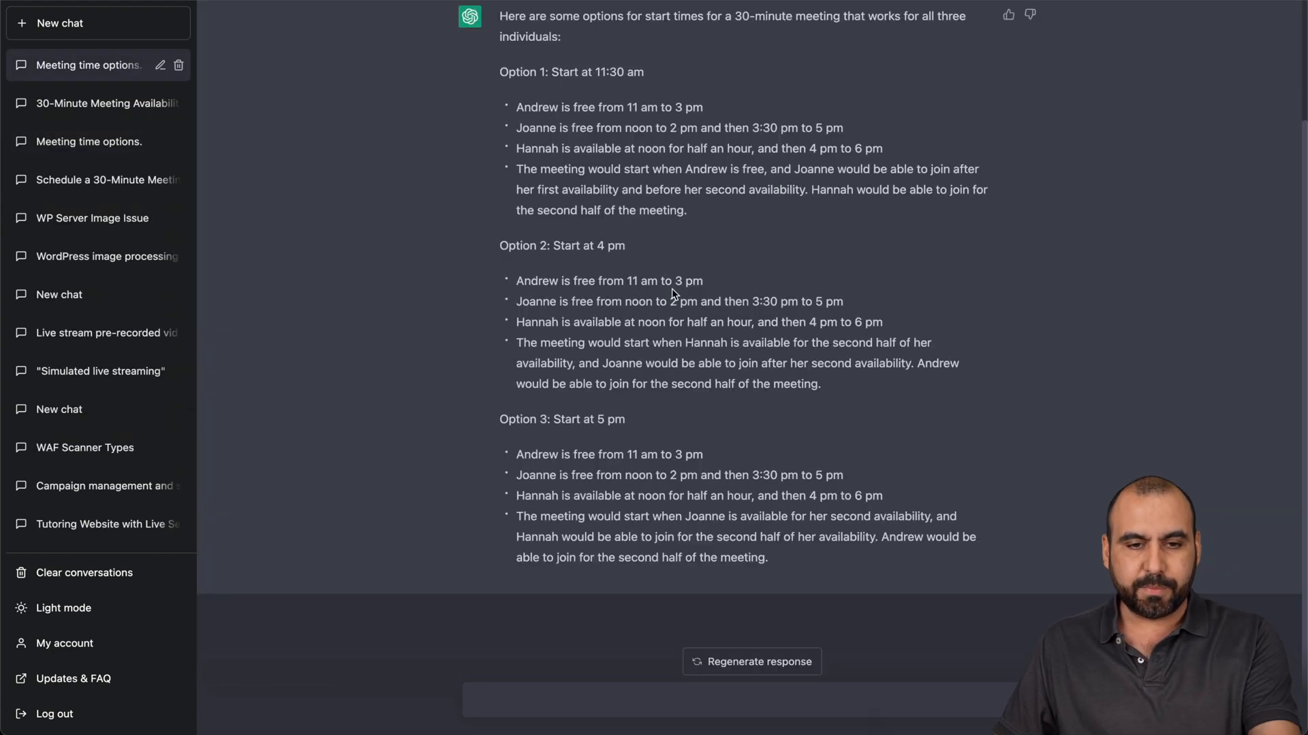
left_click(97, 22)
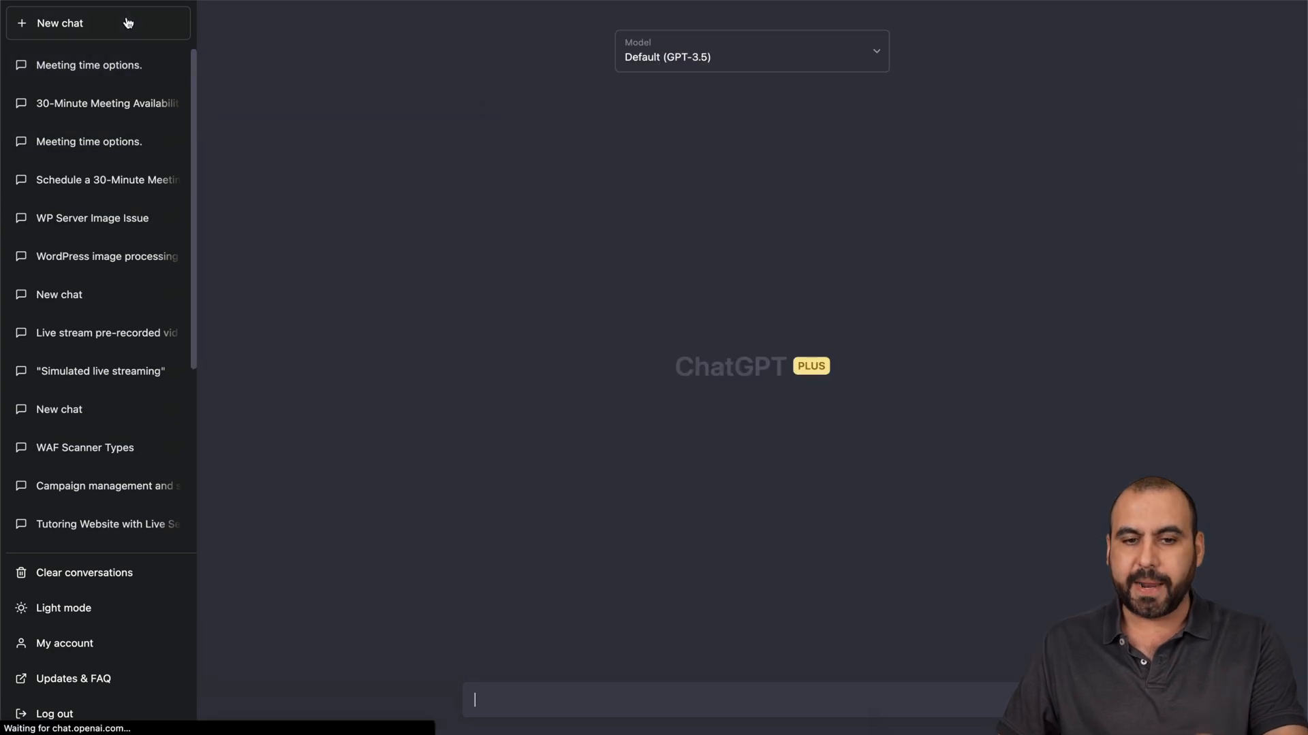
Send the pasted meeting puzzle in the new chat and scroll through the three proposed 30-minute slots.
left_click(749, 50)
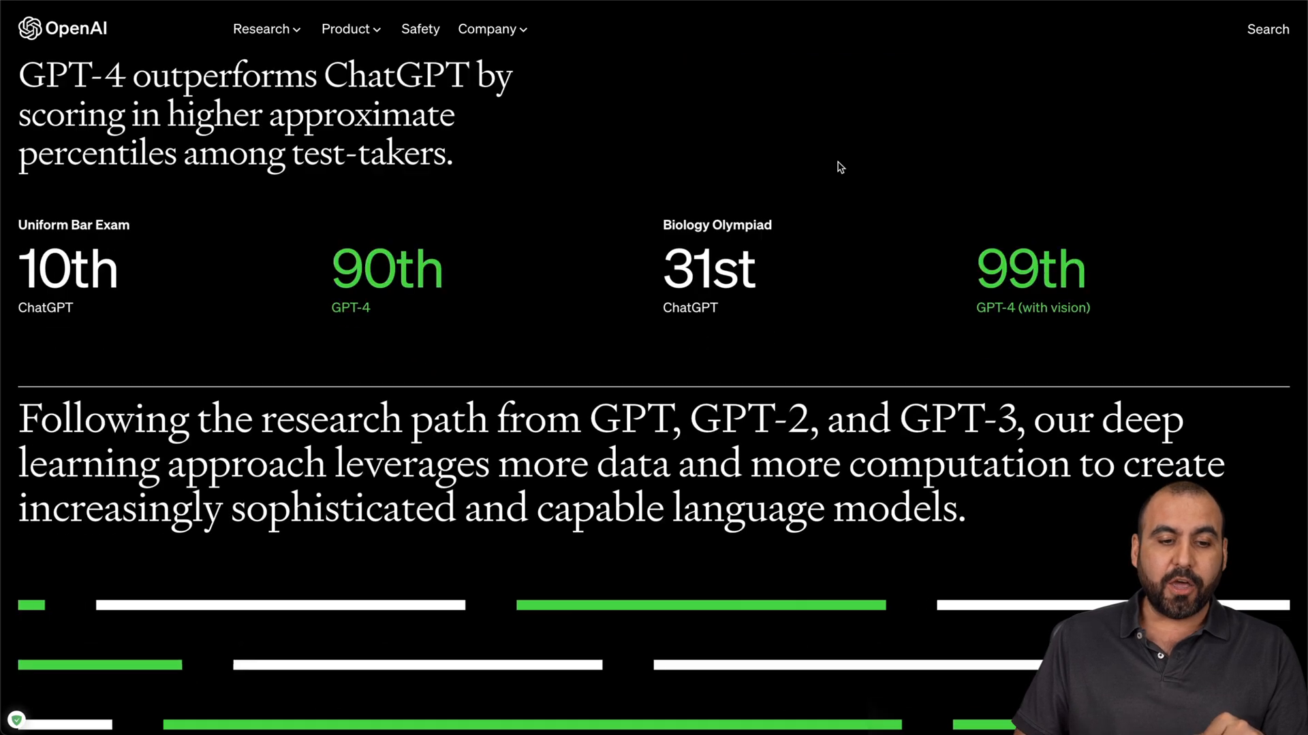
scroll("down", 3)
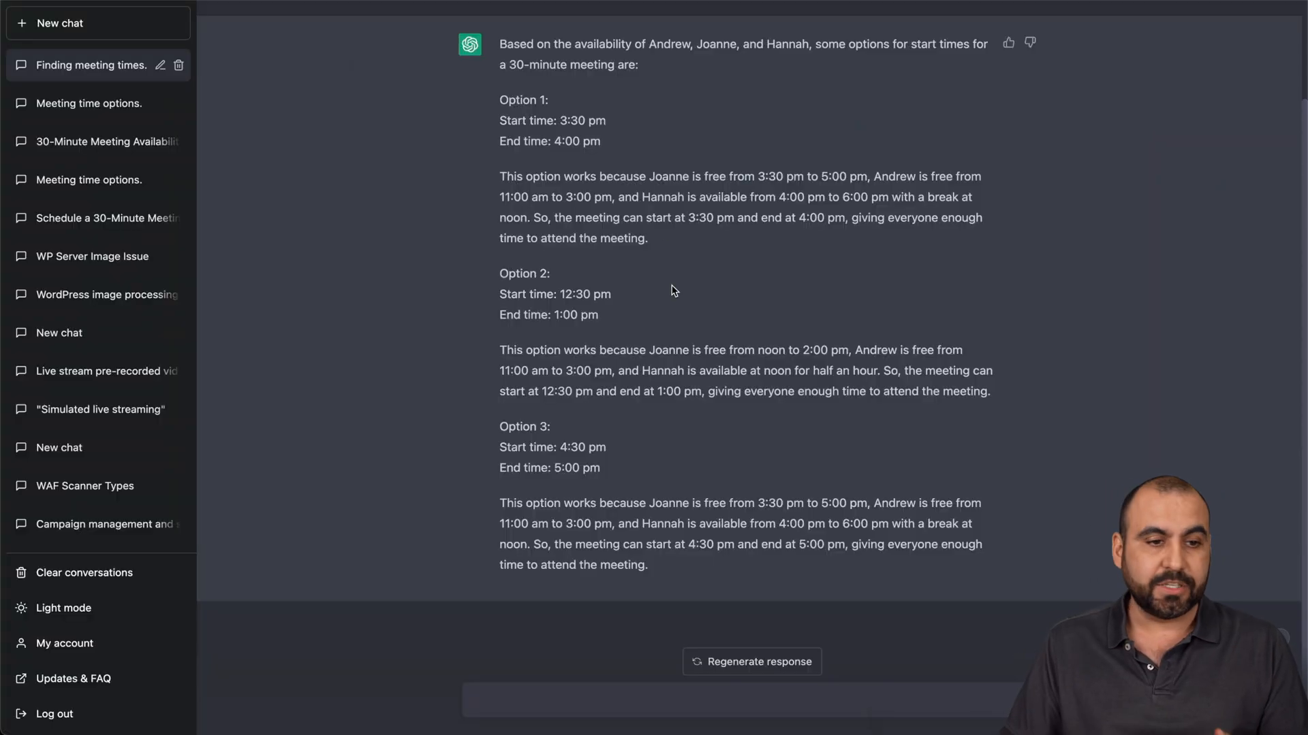
In a new chat set to GPT-4, request a 5000-word blog on the latest World War 2 news.
left_click(58, 23)
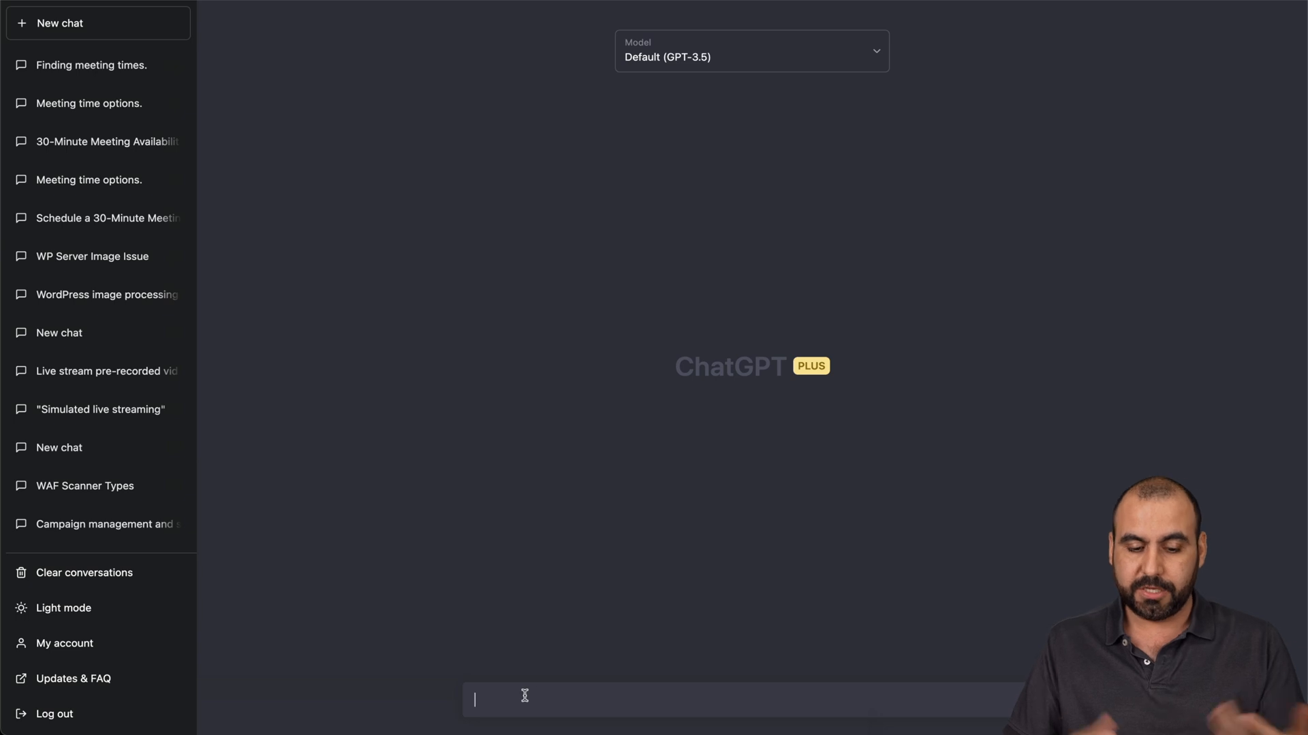
type("Write a 5000 word blog based on the latest news you have about World War 2")
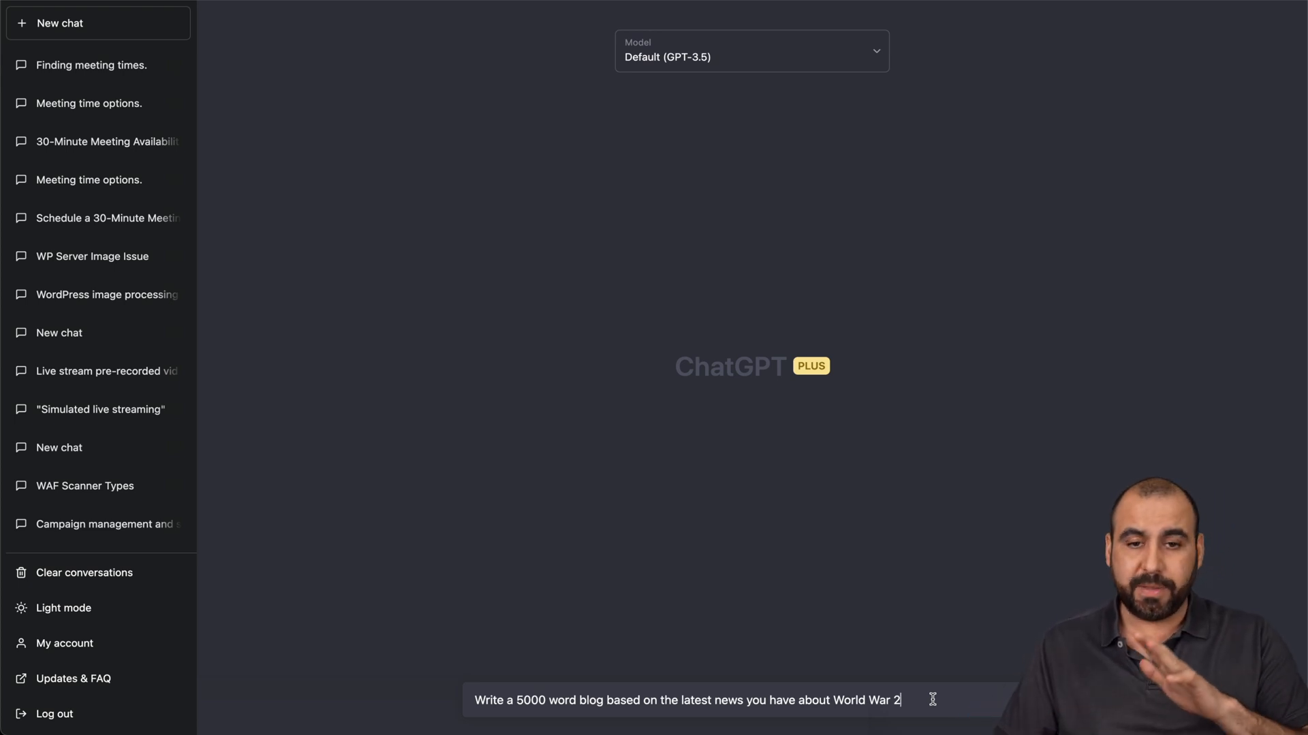
left_click(750, 49)
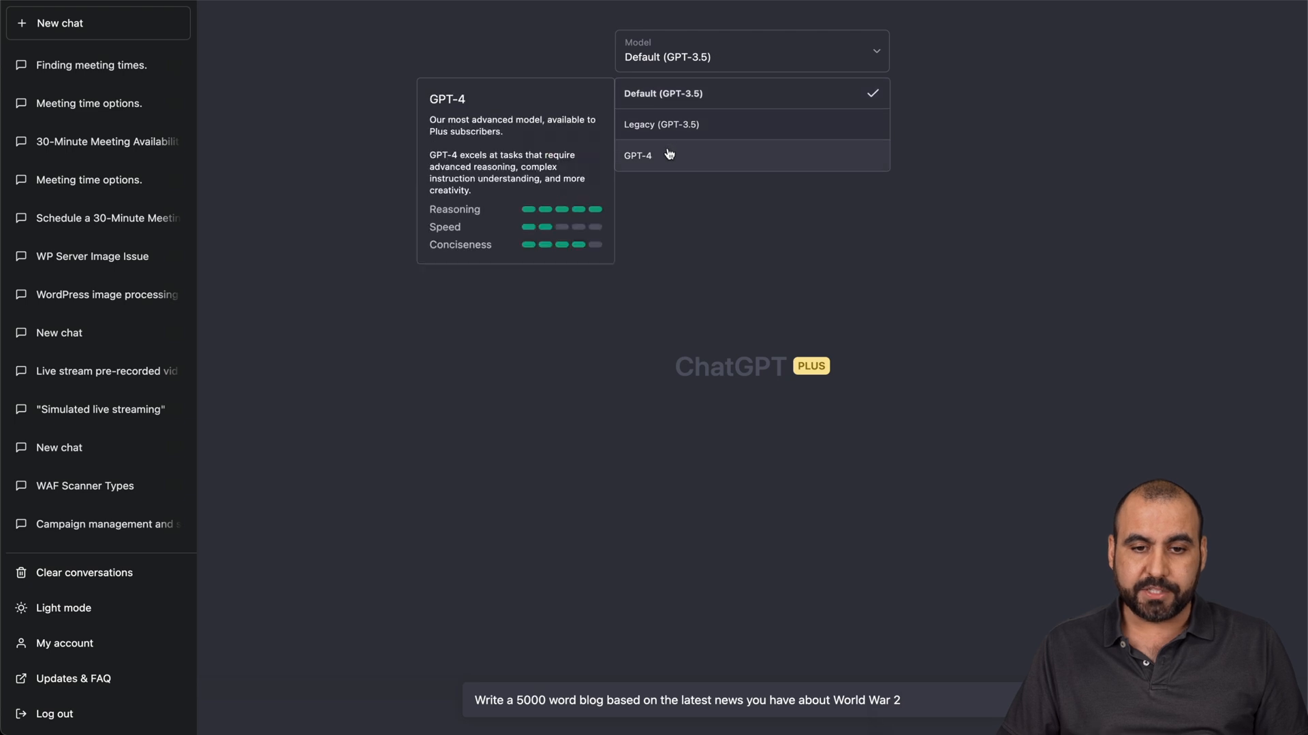
left_click(638, 155)
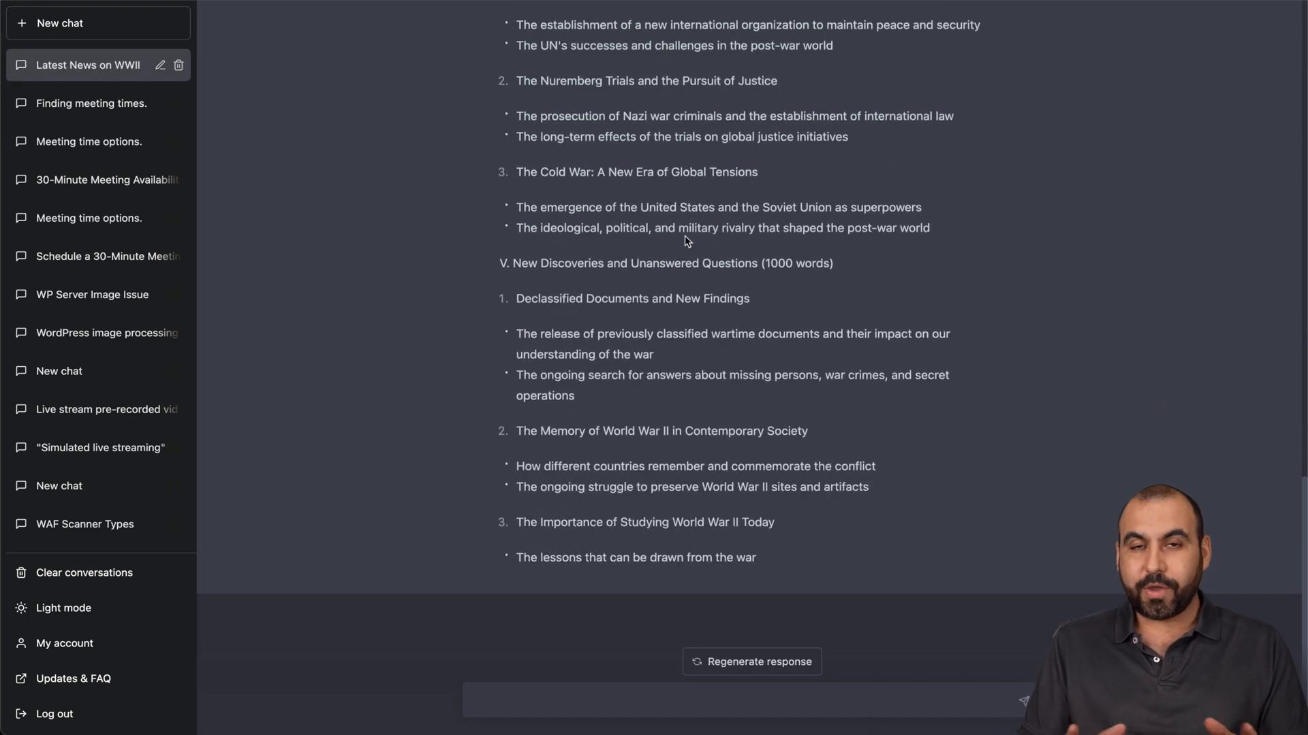
mouse_move(777, 362)
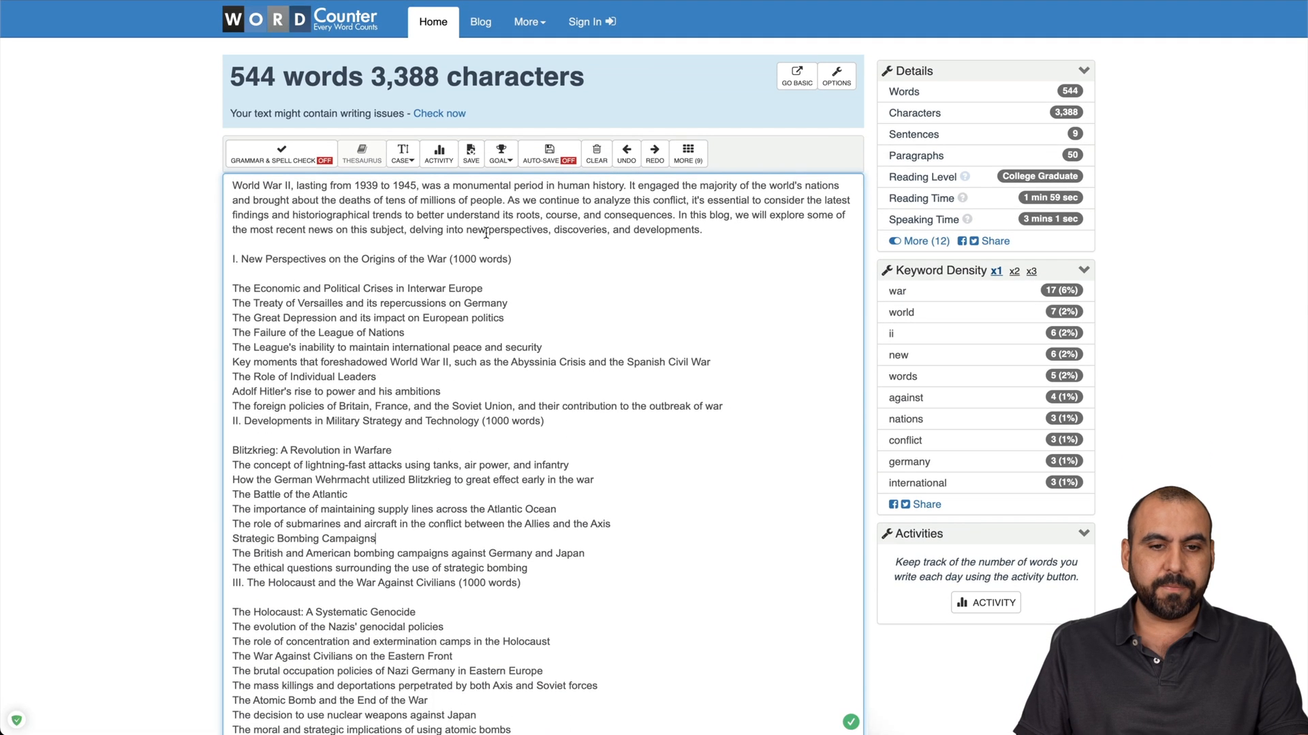
Select the WordCounter text box to paste the GPT-4 blog and read its 544-word count.
double_click(250, 76)
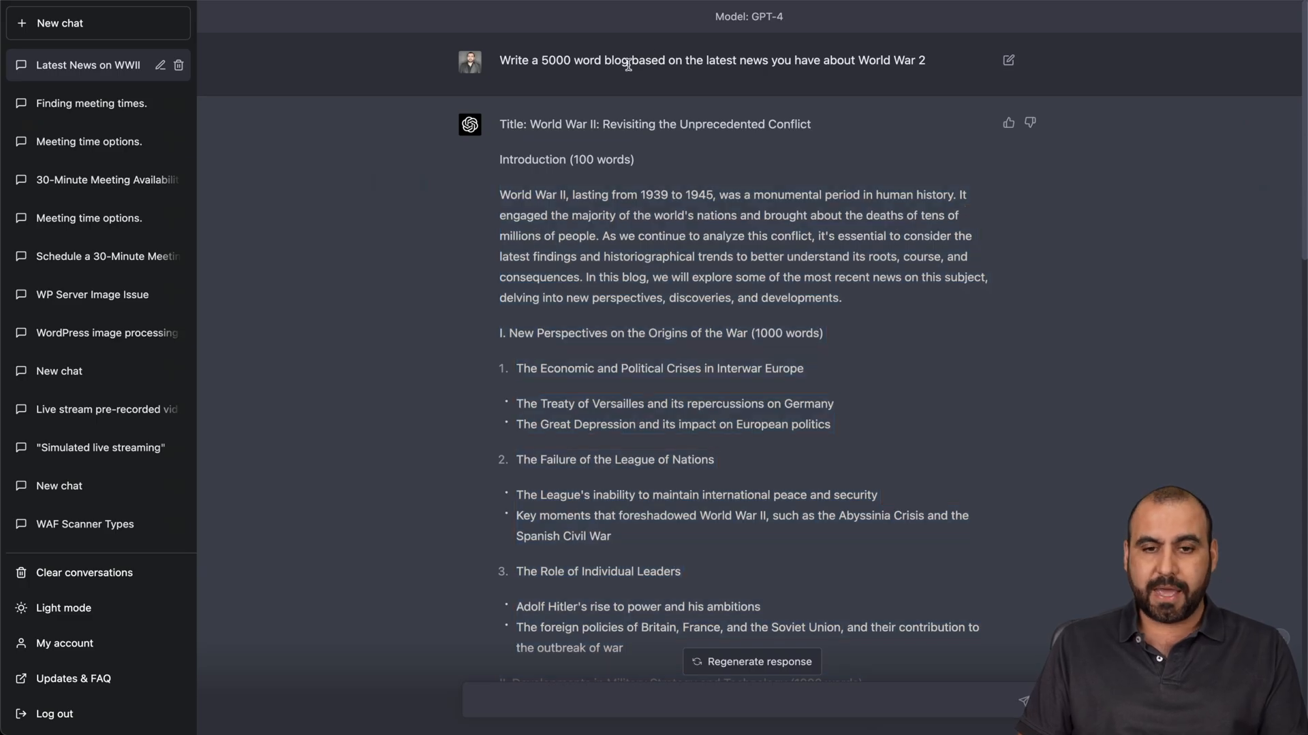
Ask GPT-3.5 for a 5000-word blog based on its latest World War 2 news.
triple_click(711, 60)
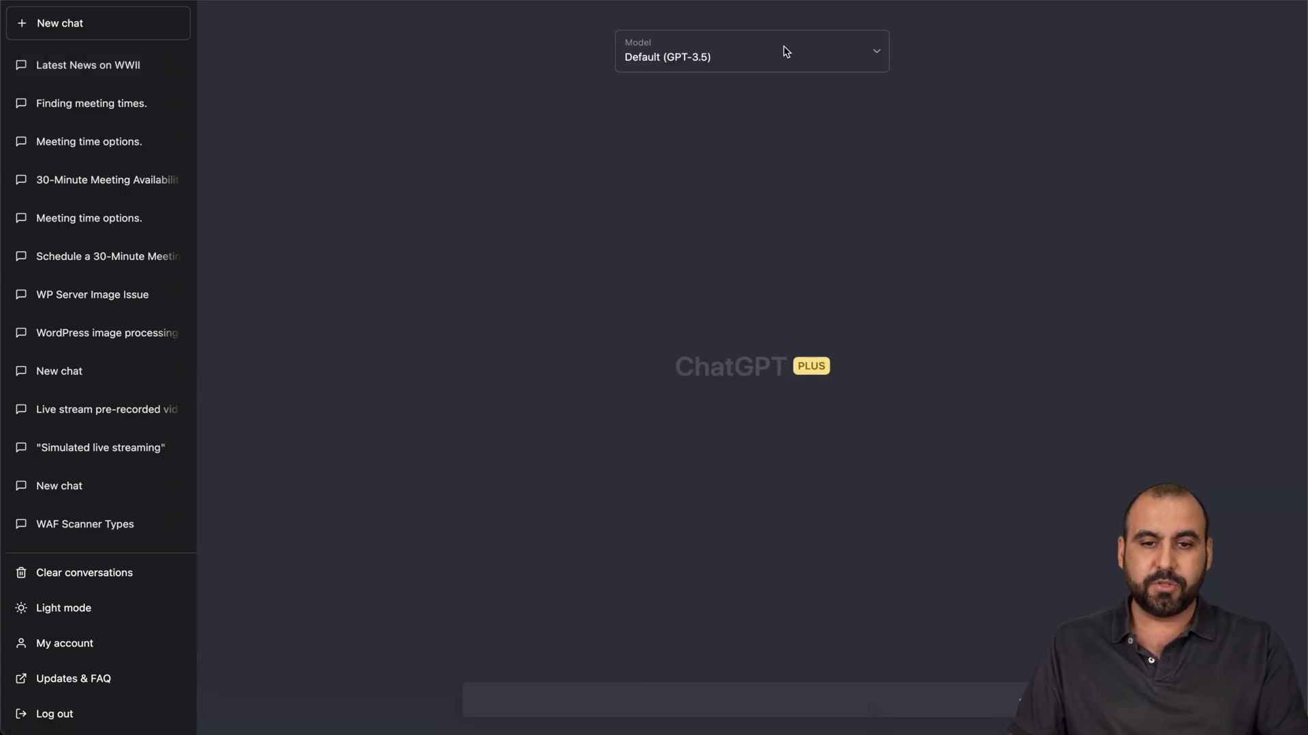
type("Write a 5000 word blog based on the latest news you have about World War 2")
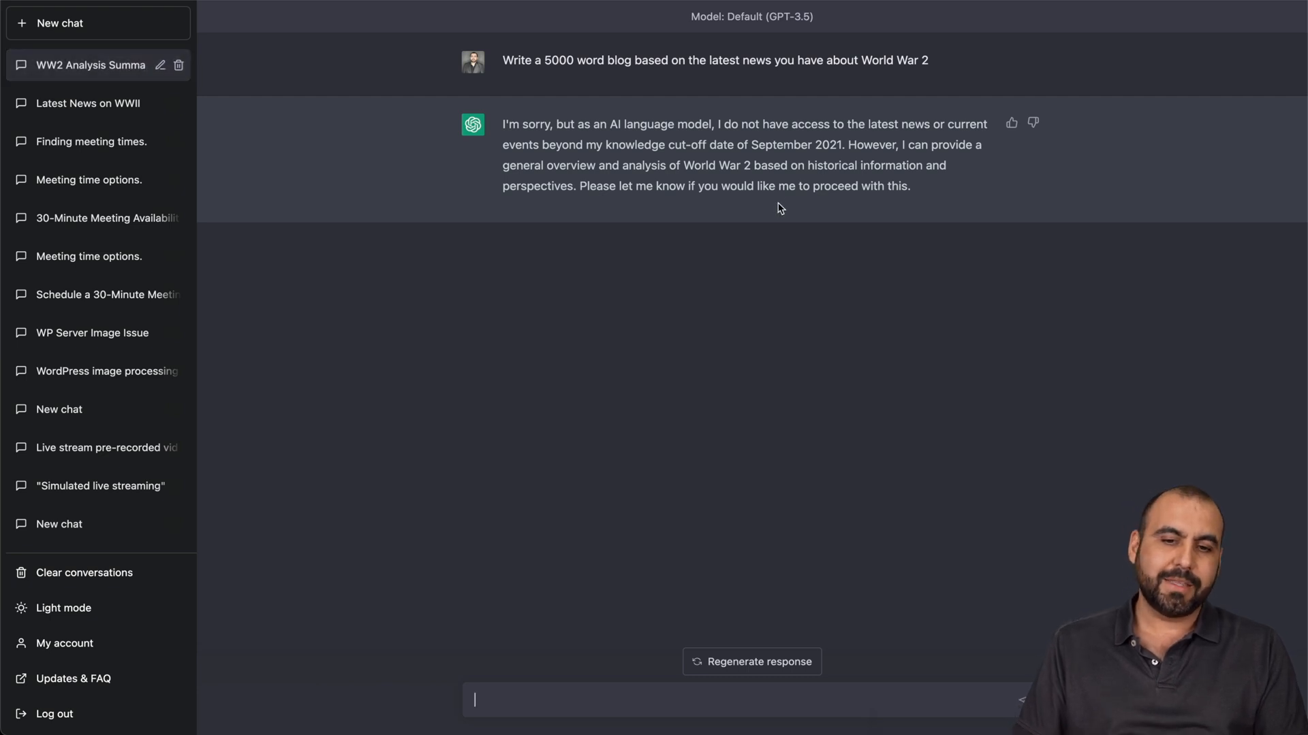
type("Write a 5000 word blog based on the latest news you have about World War 2")
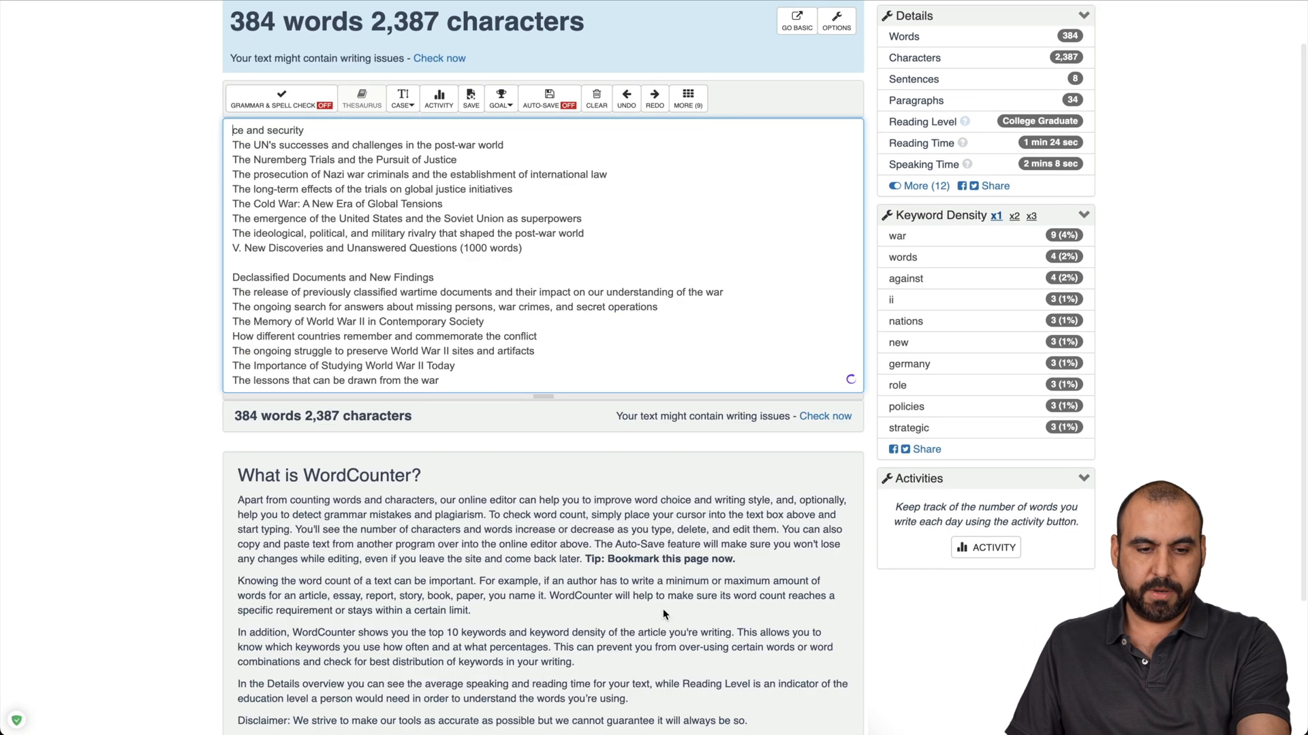
Paste the GPT-3.5 outline into WordCounter and read its 384-word, 2,387-character count.
left_click(595, 93)
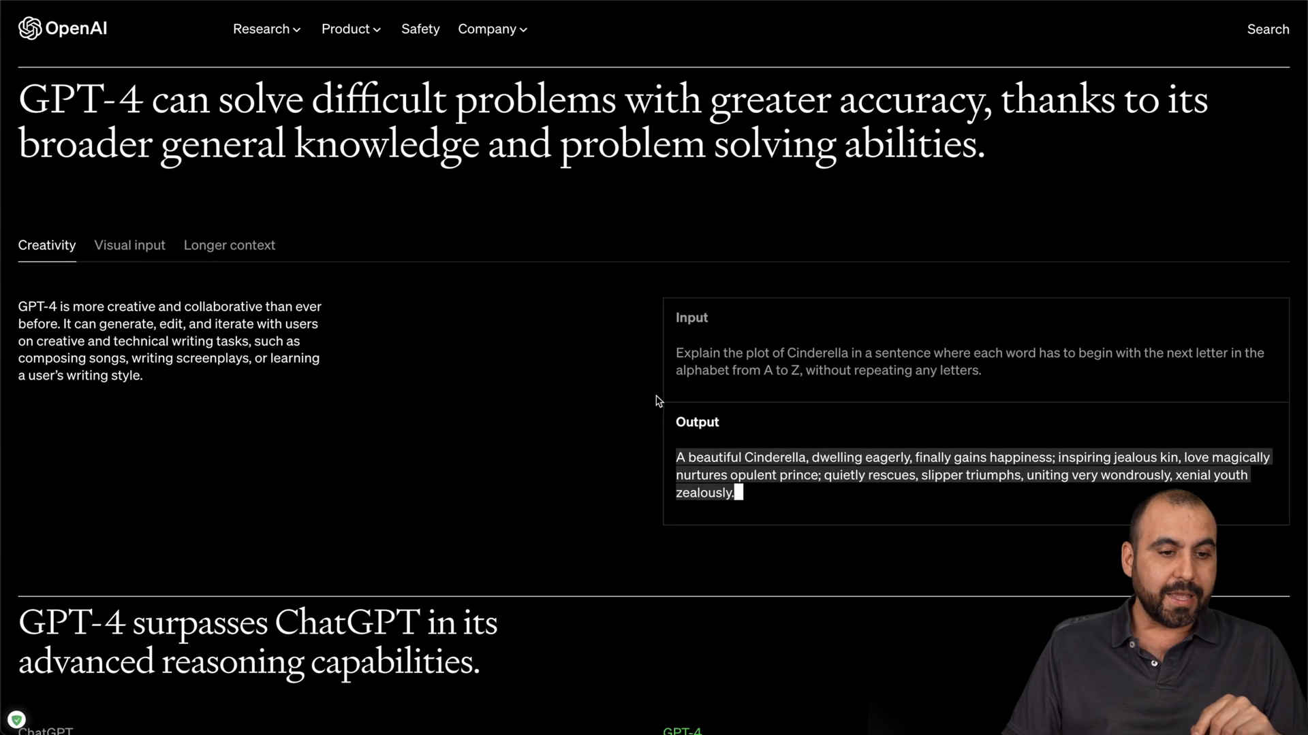
Scroll through the Creativity example and the visual-input ingredients photo with suggested dishes.
scroll("down", 3)
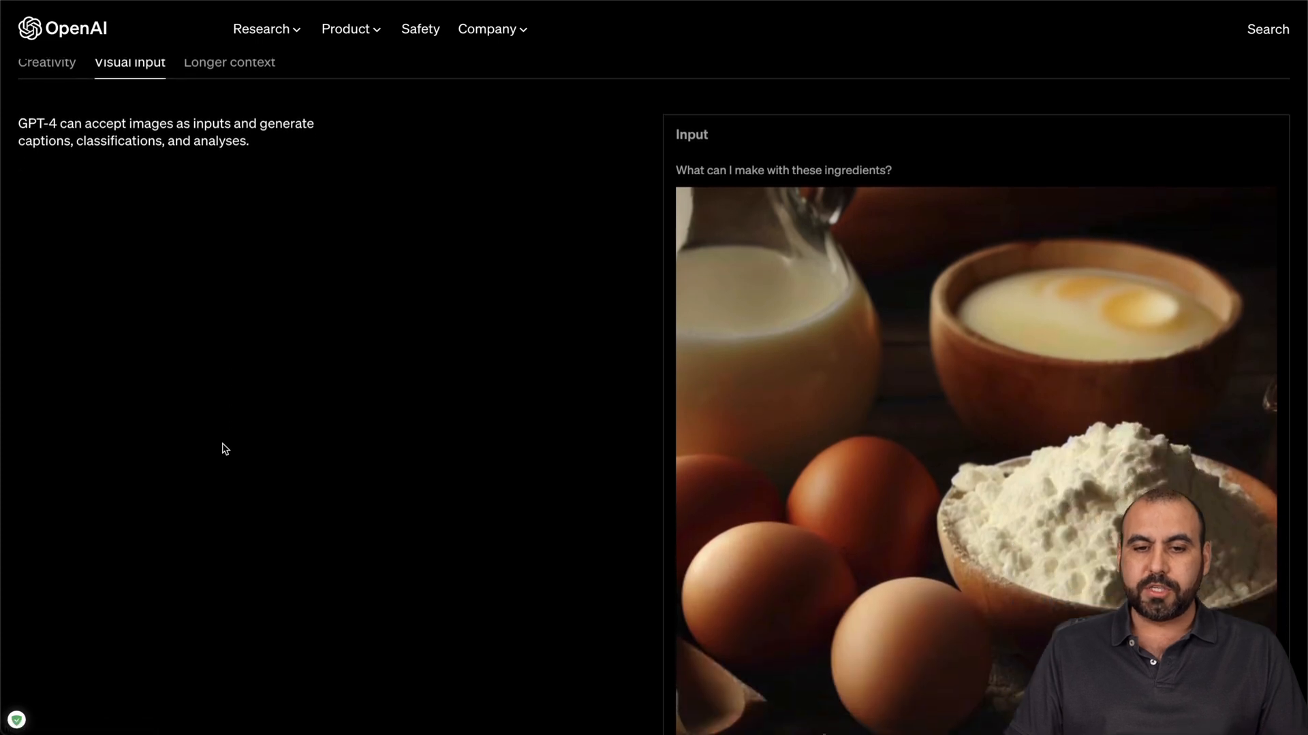
scroll("down", 3)
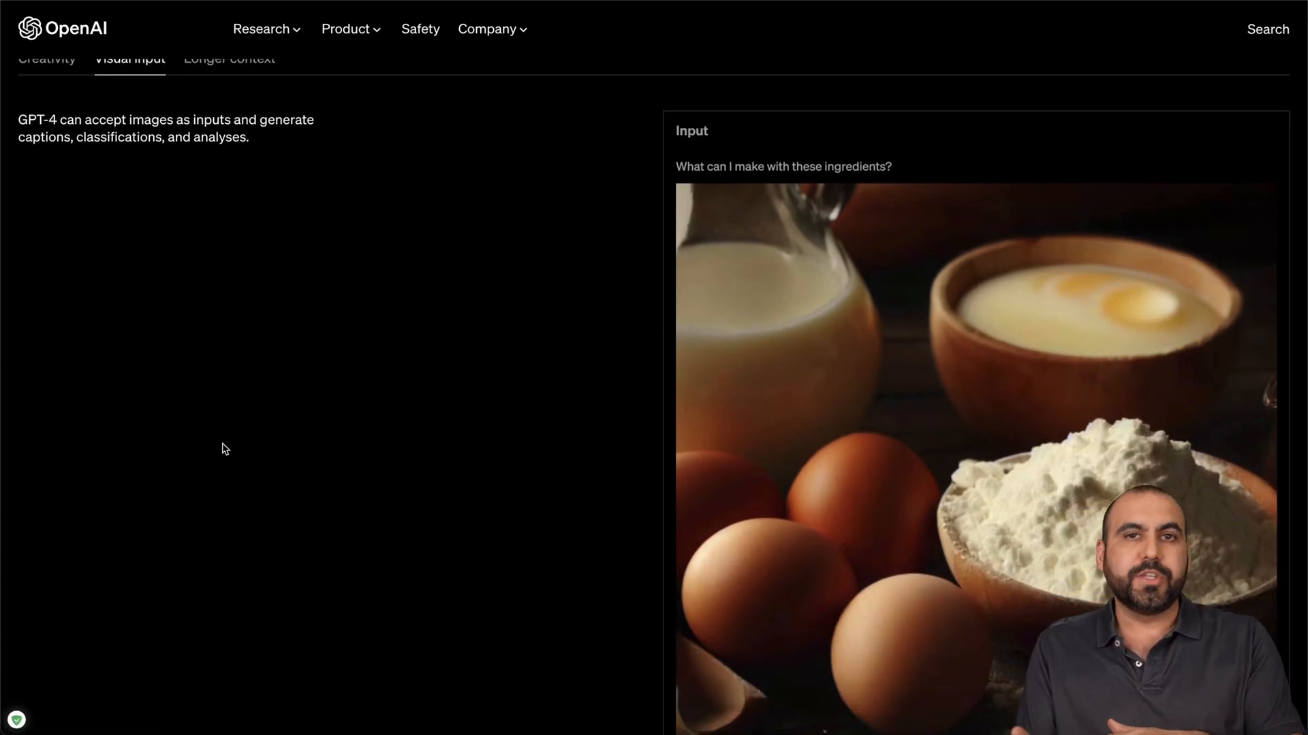
scroll("down", 3)
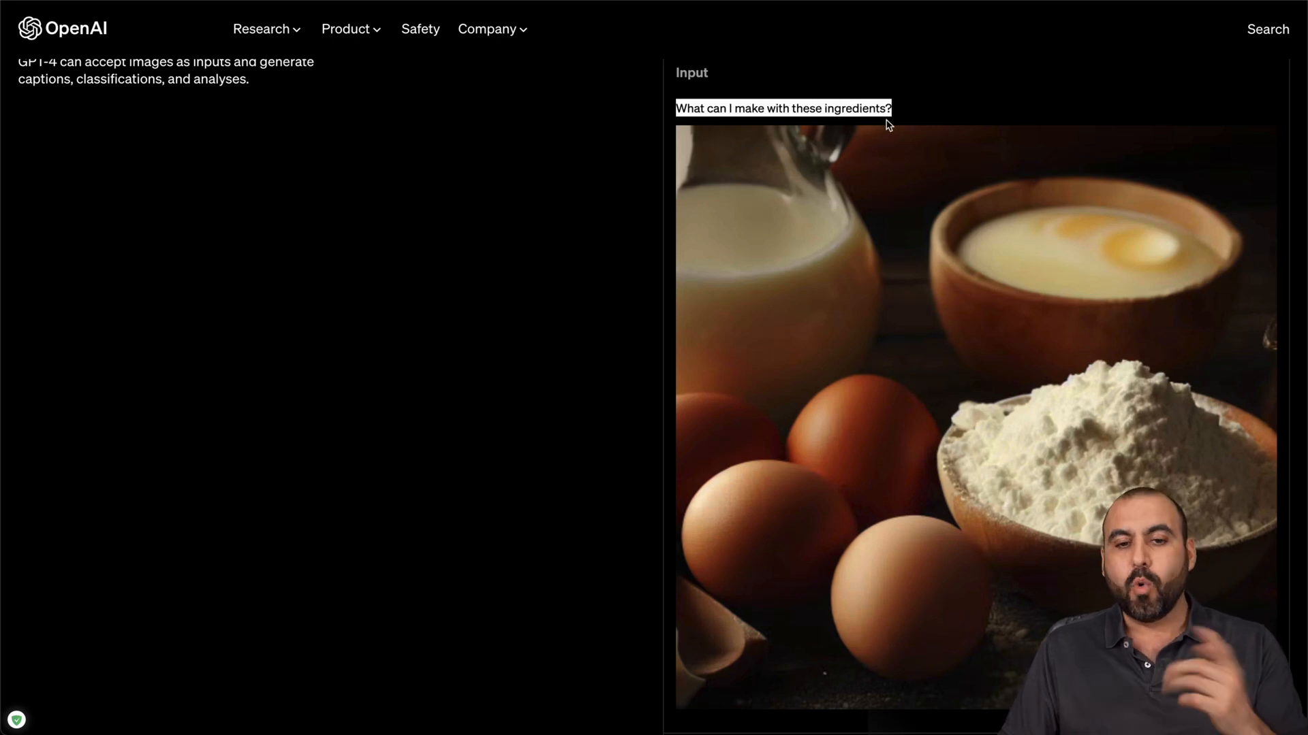
scroll("down", 3)
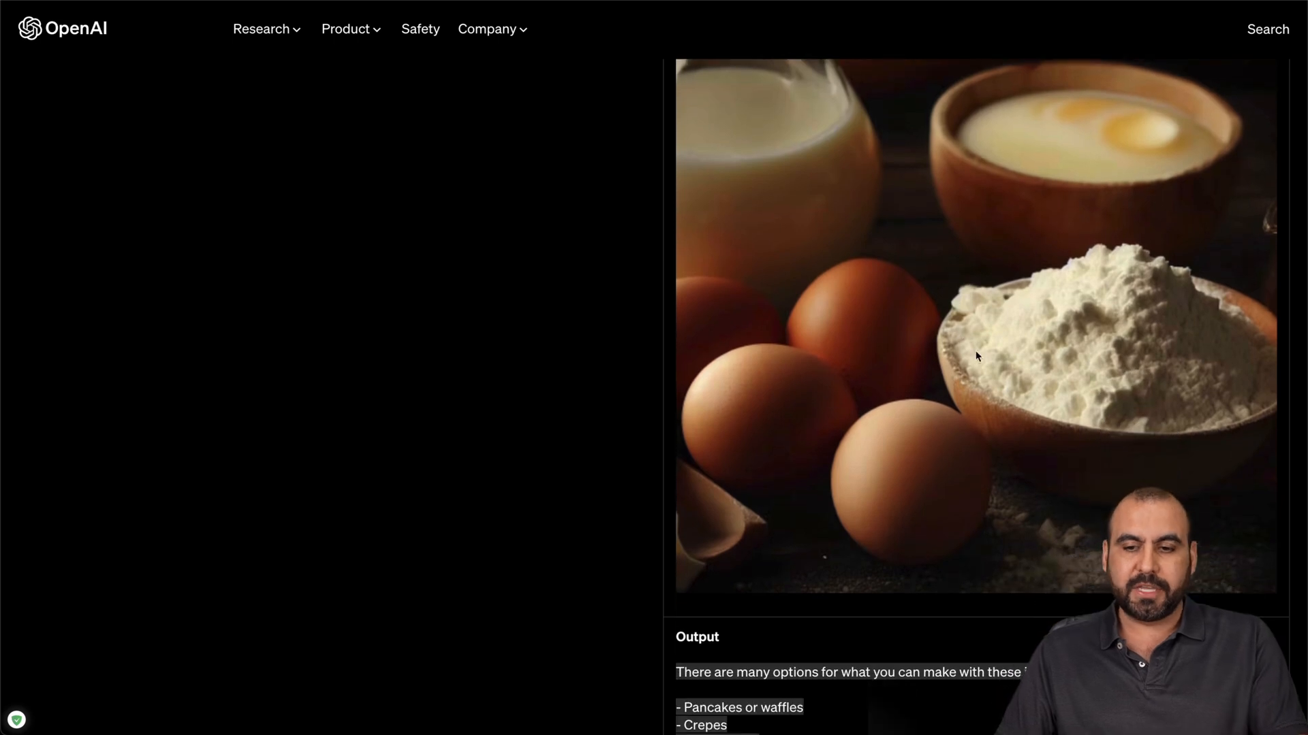
mouse_move(1038, 210)
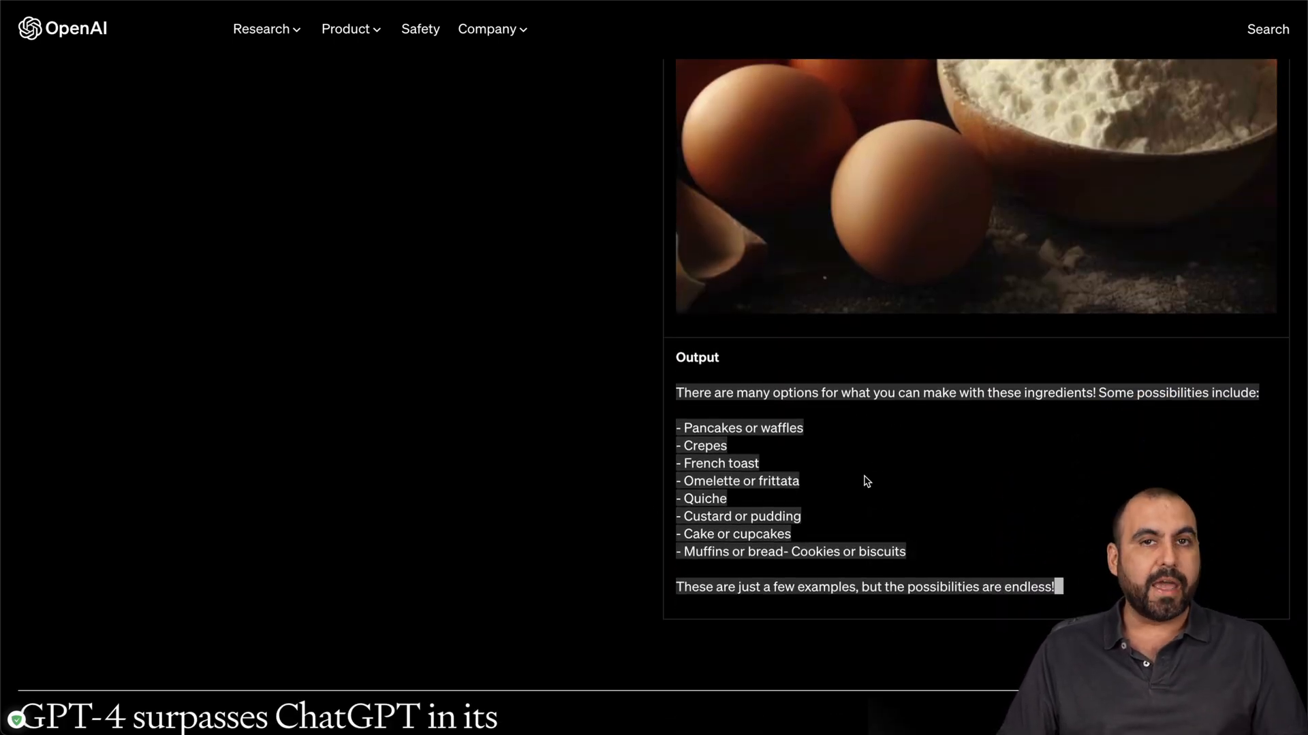
scroll("down", 3)
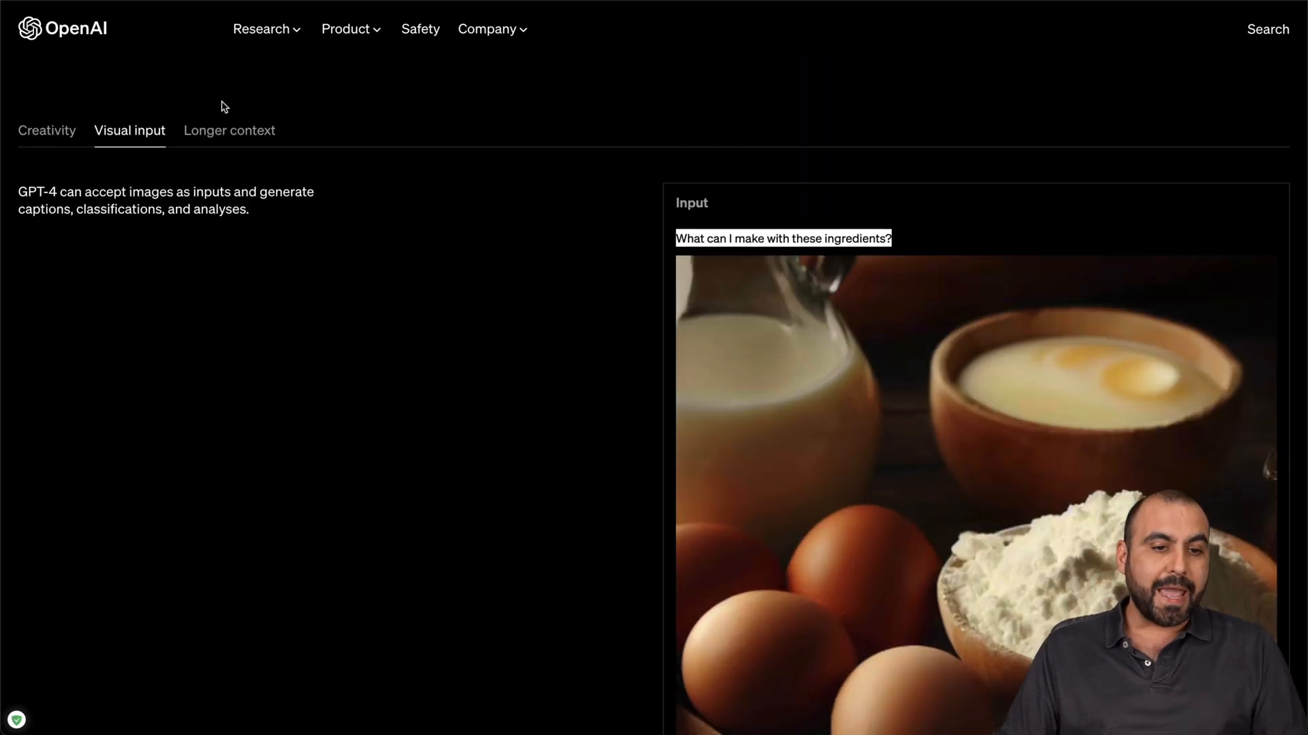
Show the Longer context example summarizing Rihanna's Super Bowl performance from Wikipedia.
left_click(229, 130)
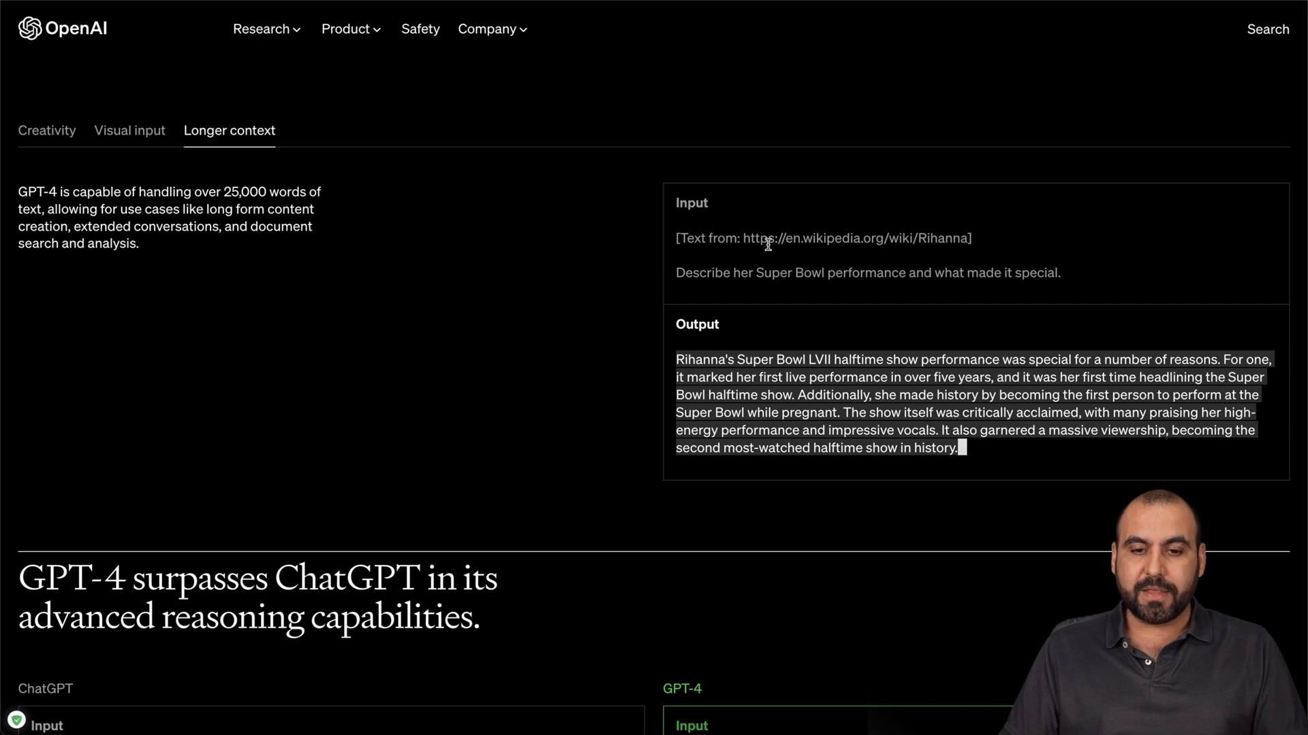
double_click(855, 237)
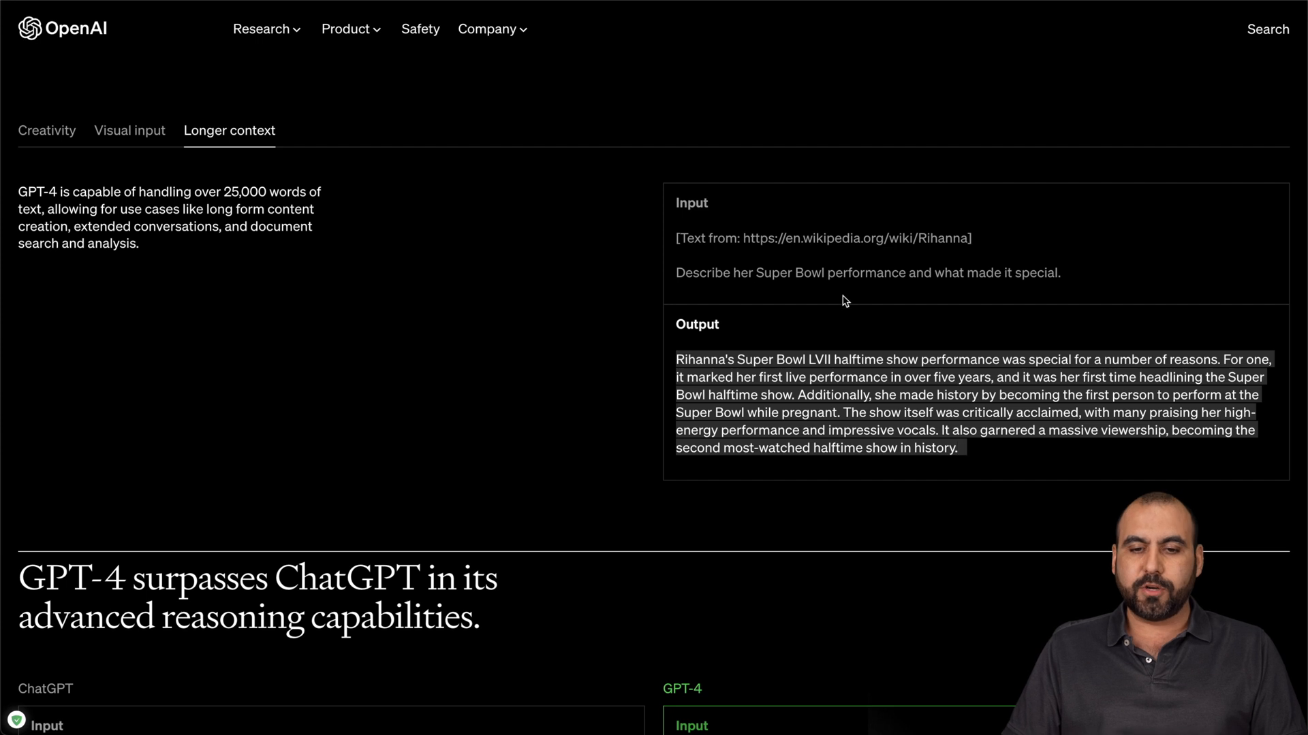
mouse_move(1025, 293)
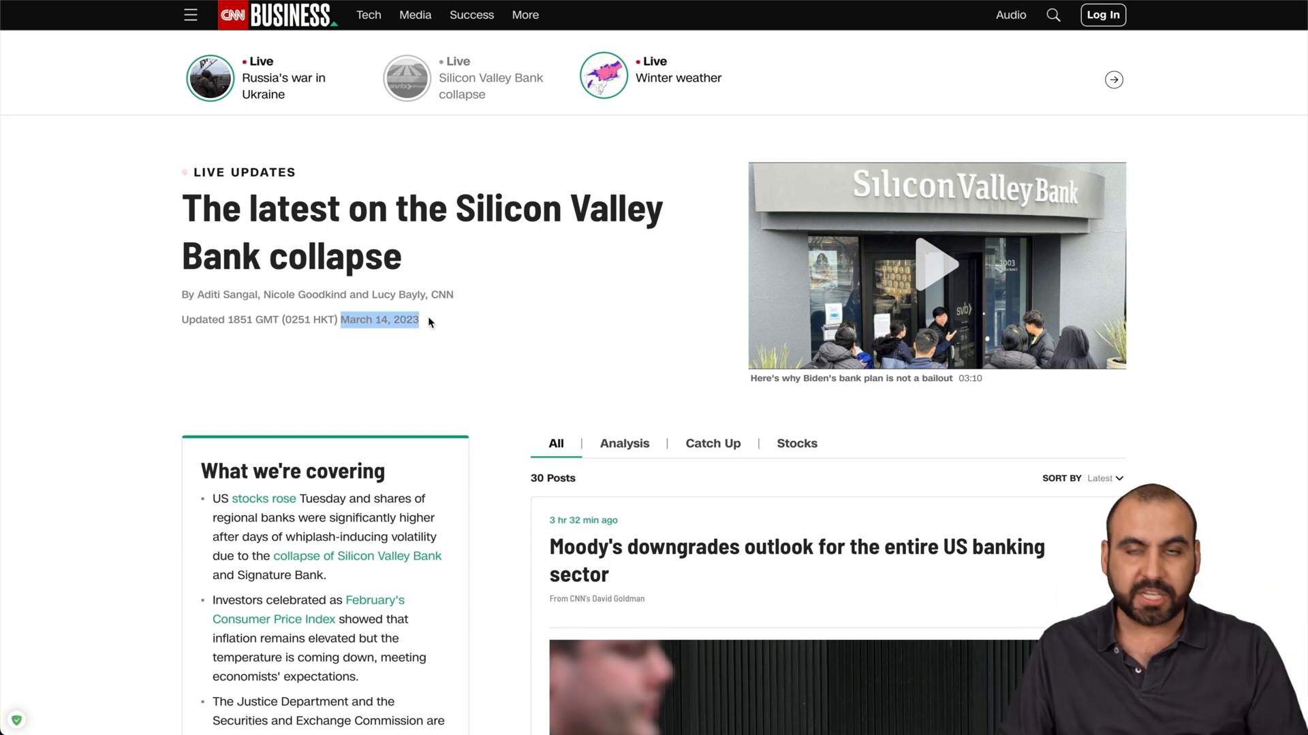
Scroll the CNN Business Silicon Valley Bank live-updates page dated March 14, 2023.
scroll("down", 3)
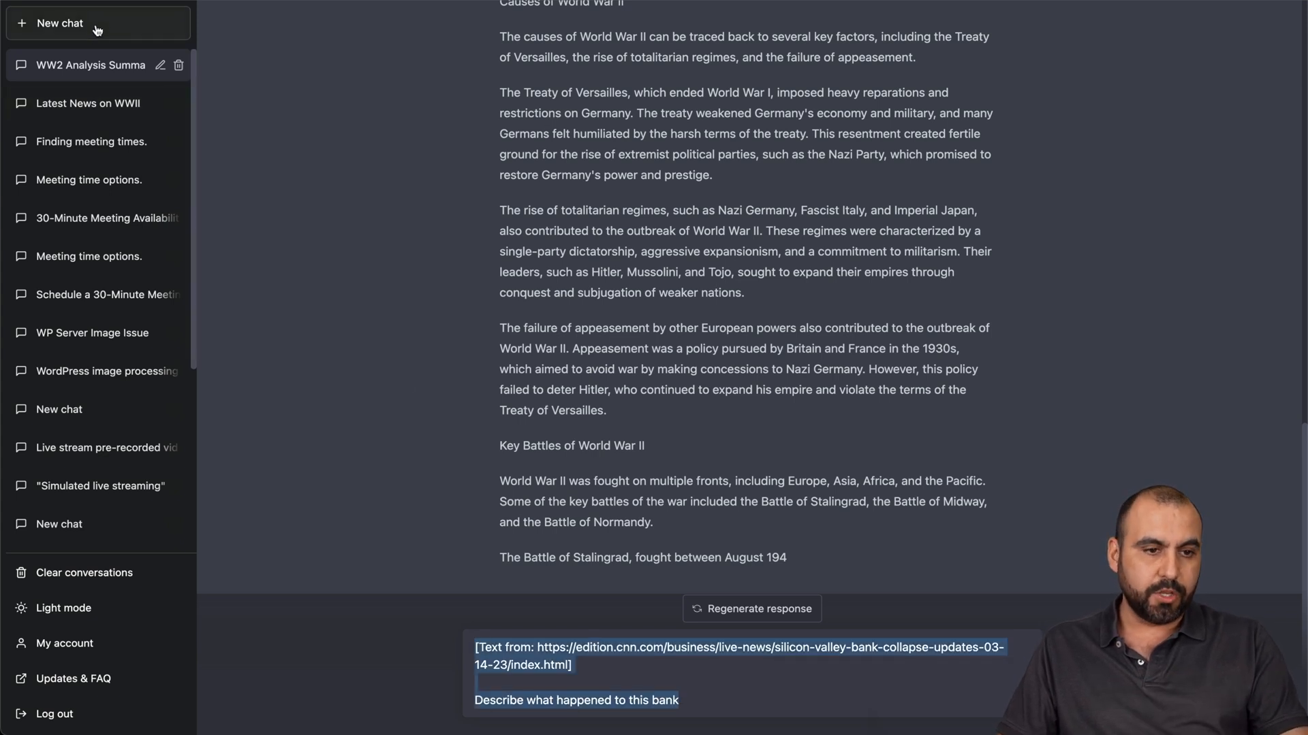
Start a new chat so GPT-4 gets the Silicon Valley Bank CNN link prompt fresh.
left_click(97, 23)
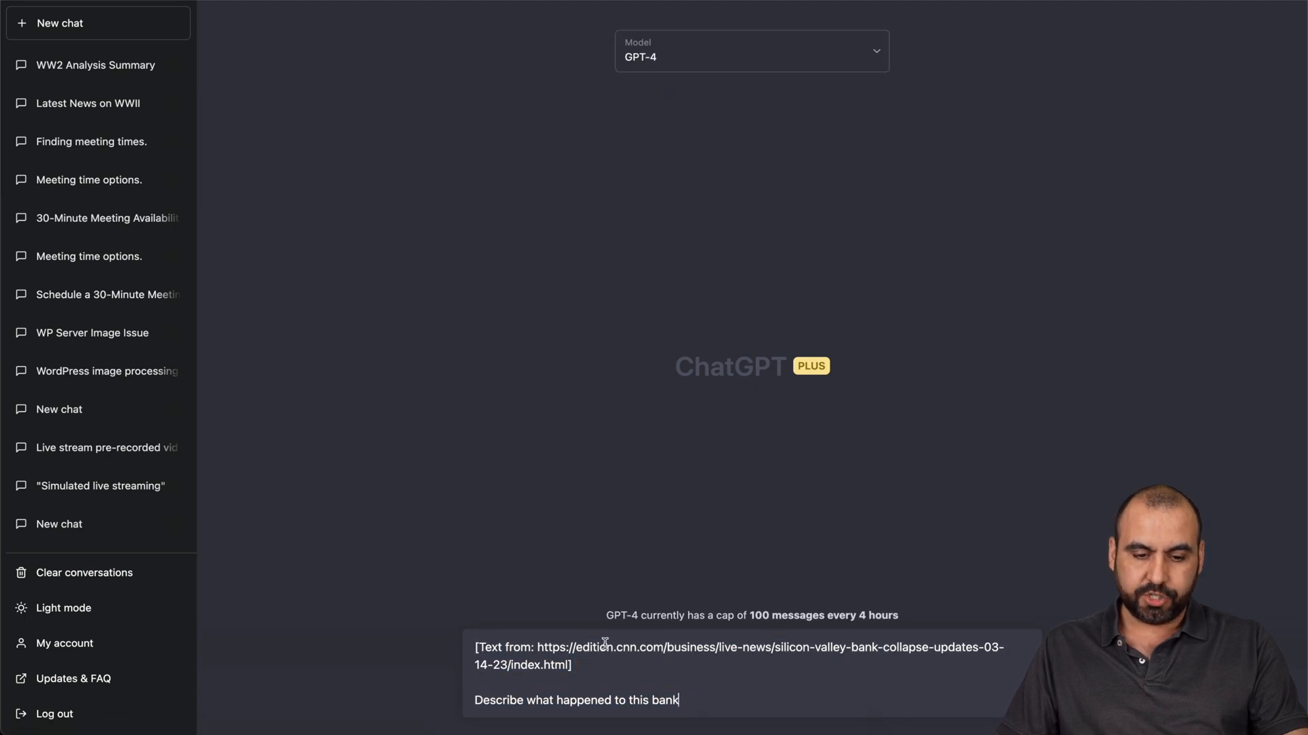
mouse_move(759, 695)
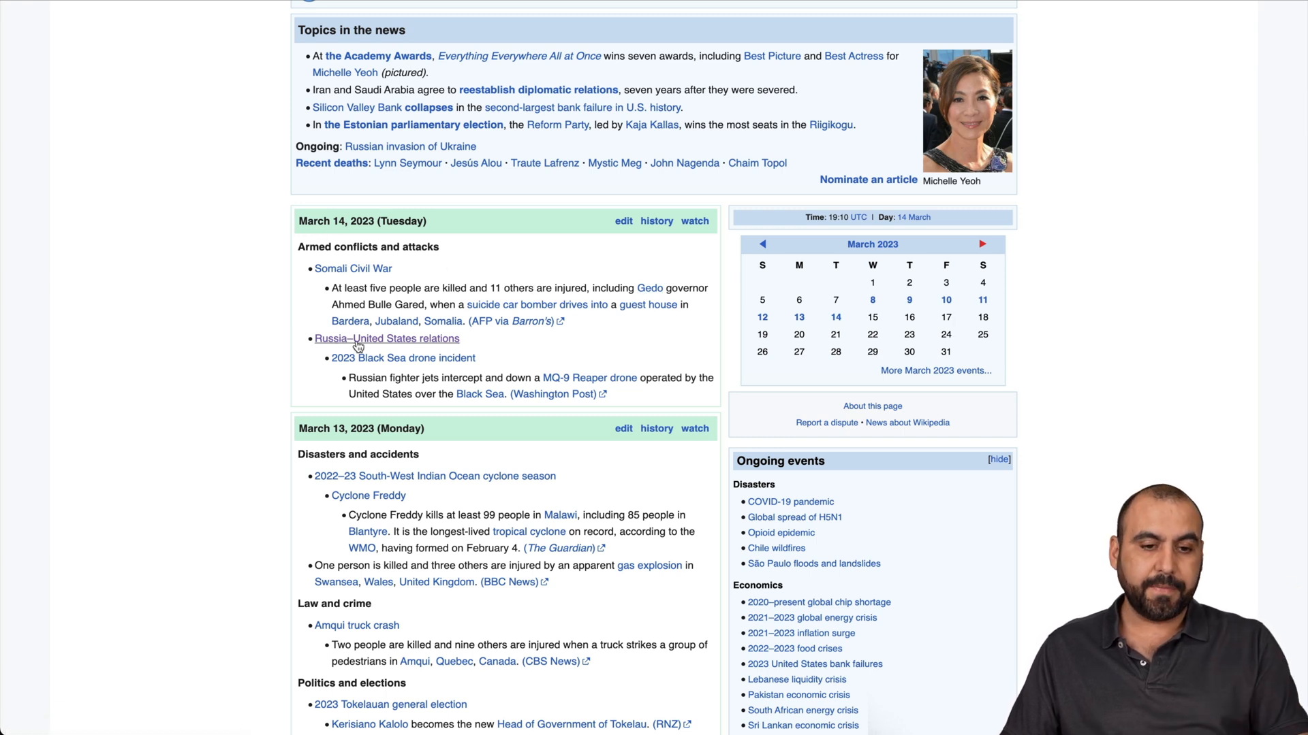
Follow the Russia–United States relations link under March 14, 2023 current events.
left_click(385, 338)
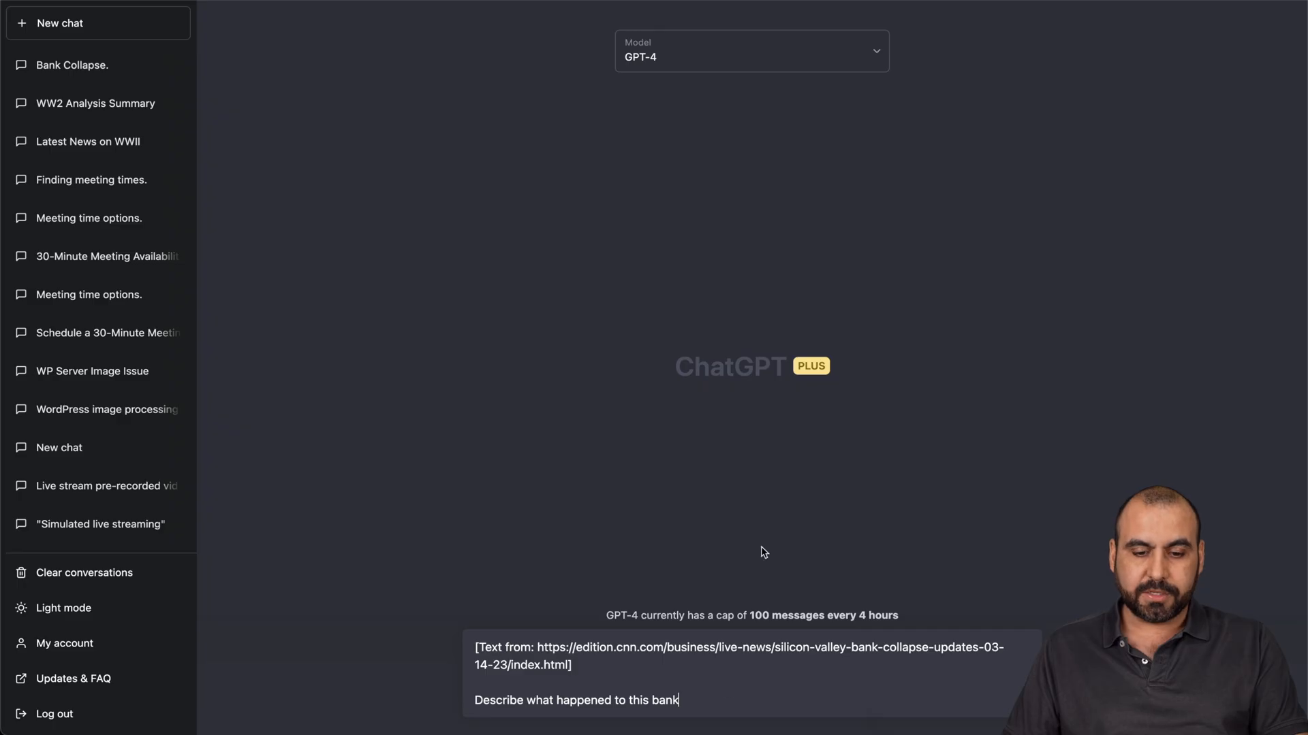
Replace the CNN link with the Wikipedia URL and ask 'Describe this news in detail'.
left_click_drag(538, 647, 571, 664)
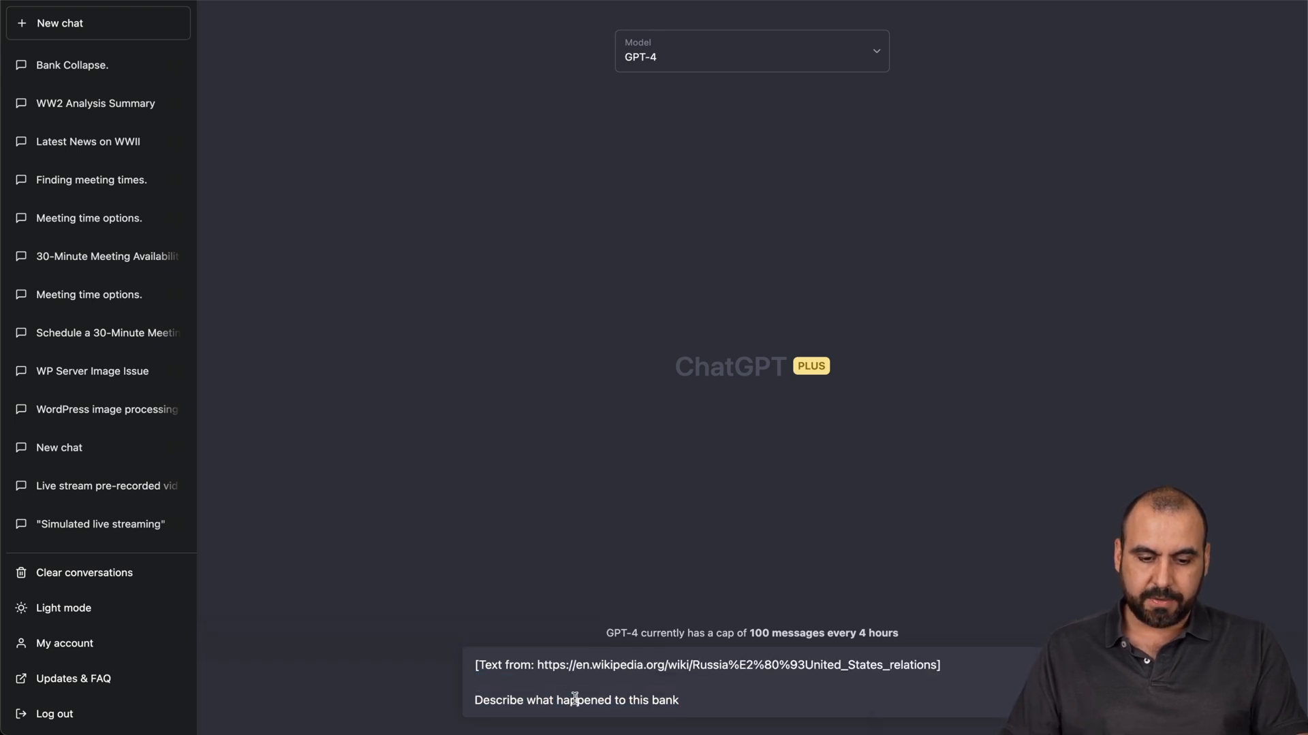
type("Describe this news in detail")
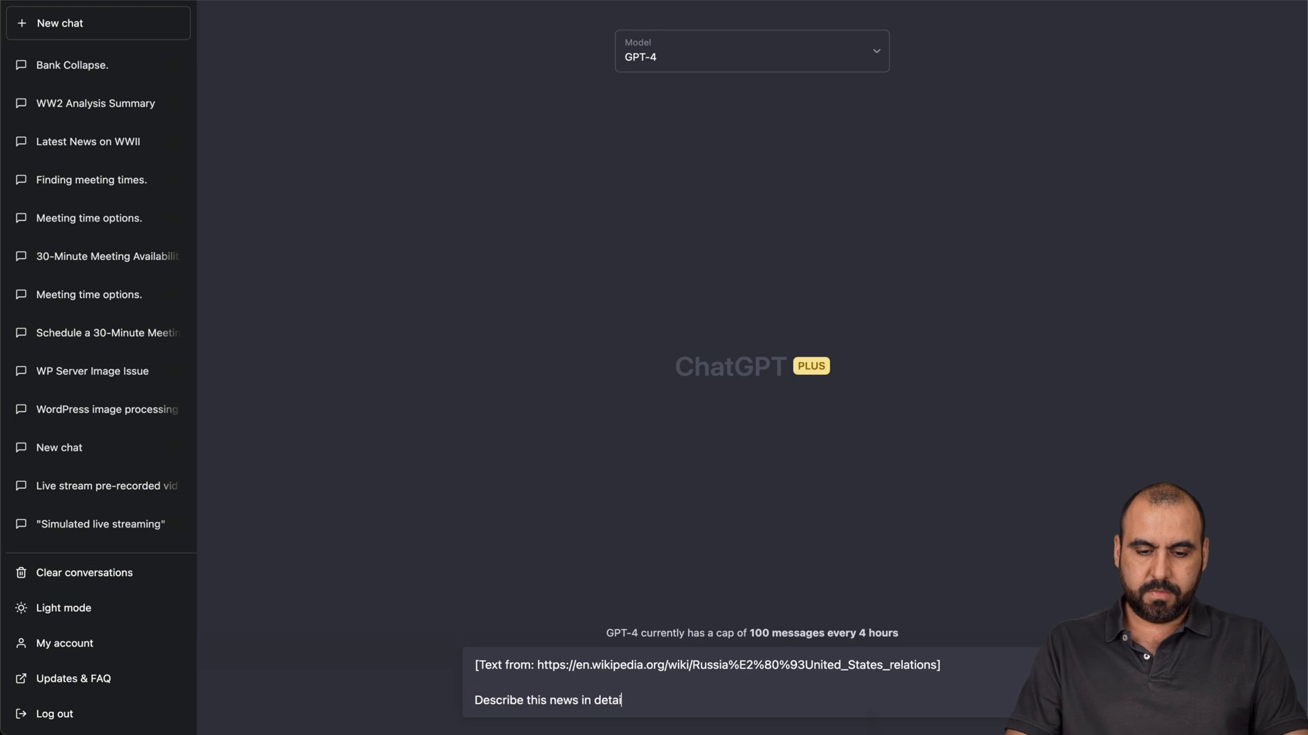
mouse_move(684, 708)
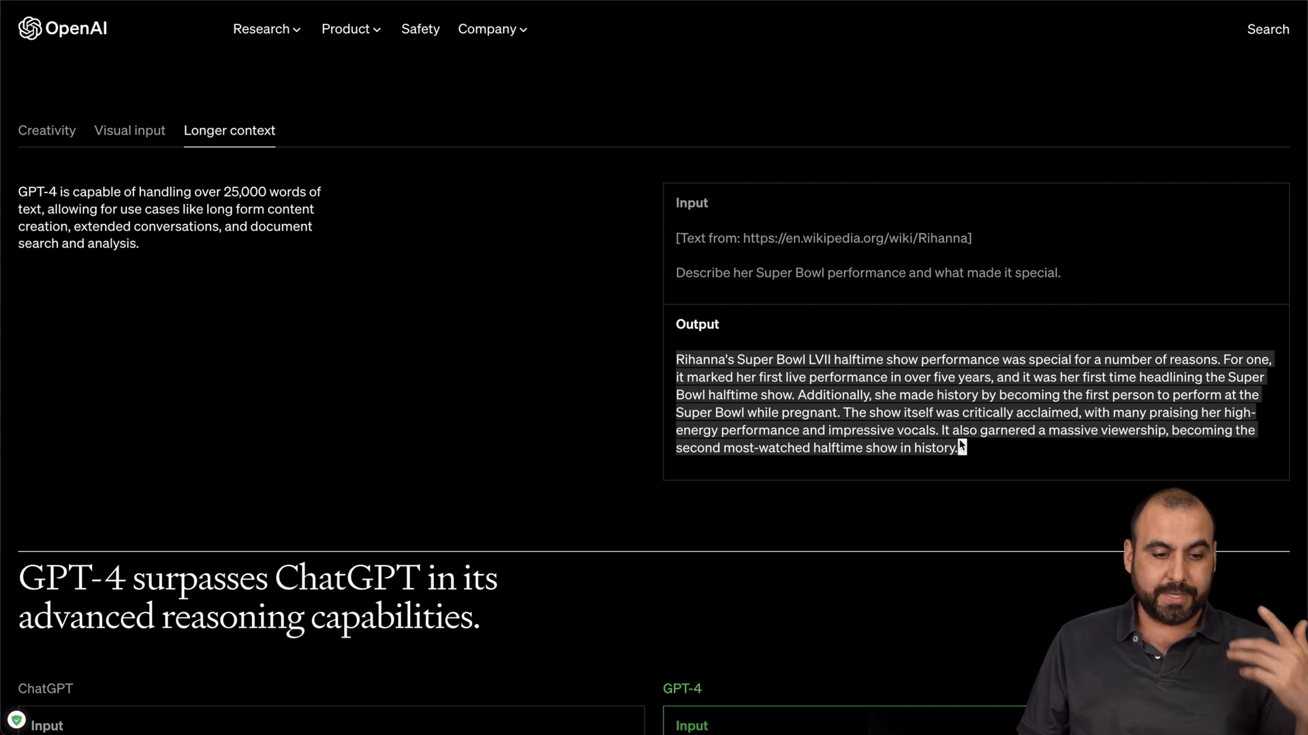
mouse_move(650, 134)
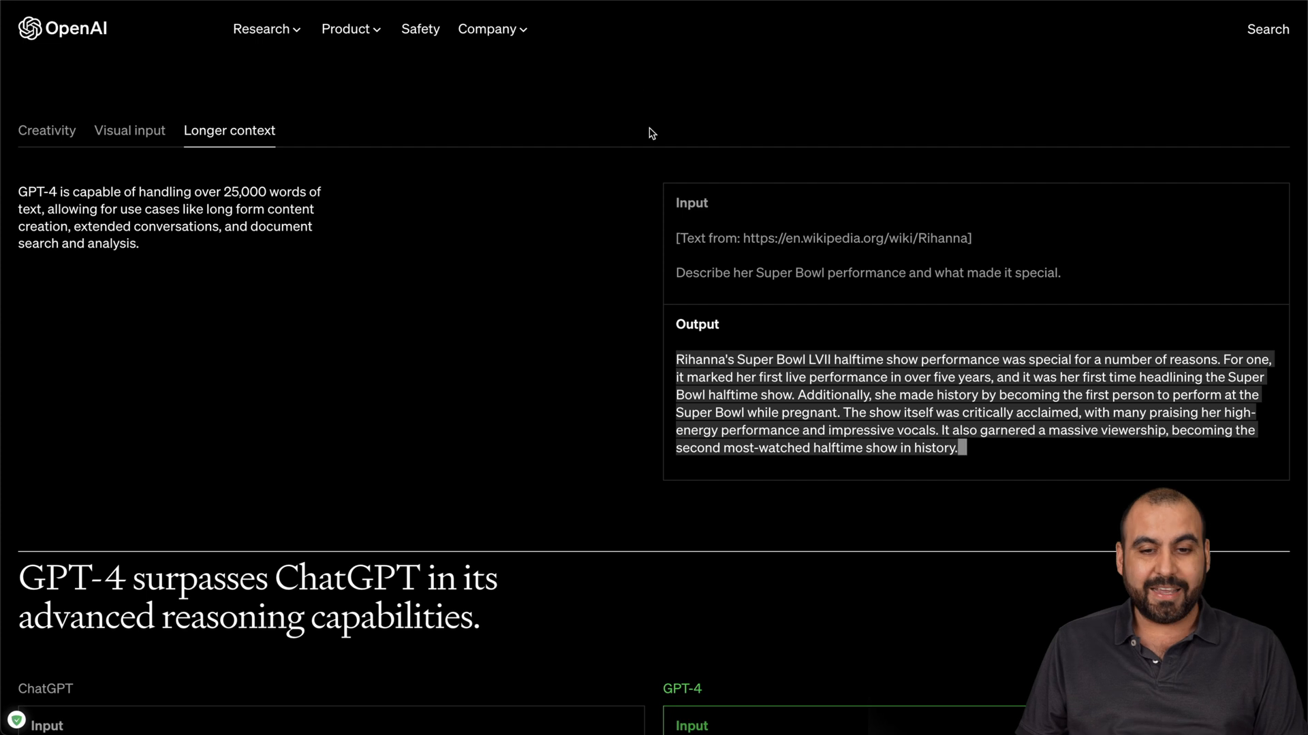
mouse_move(577, 324)
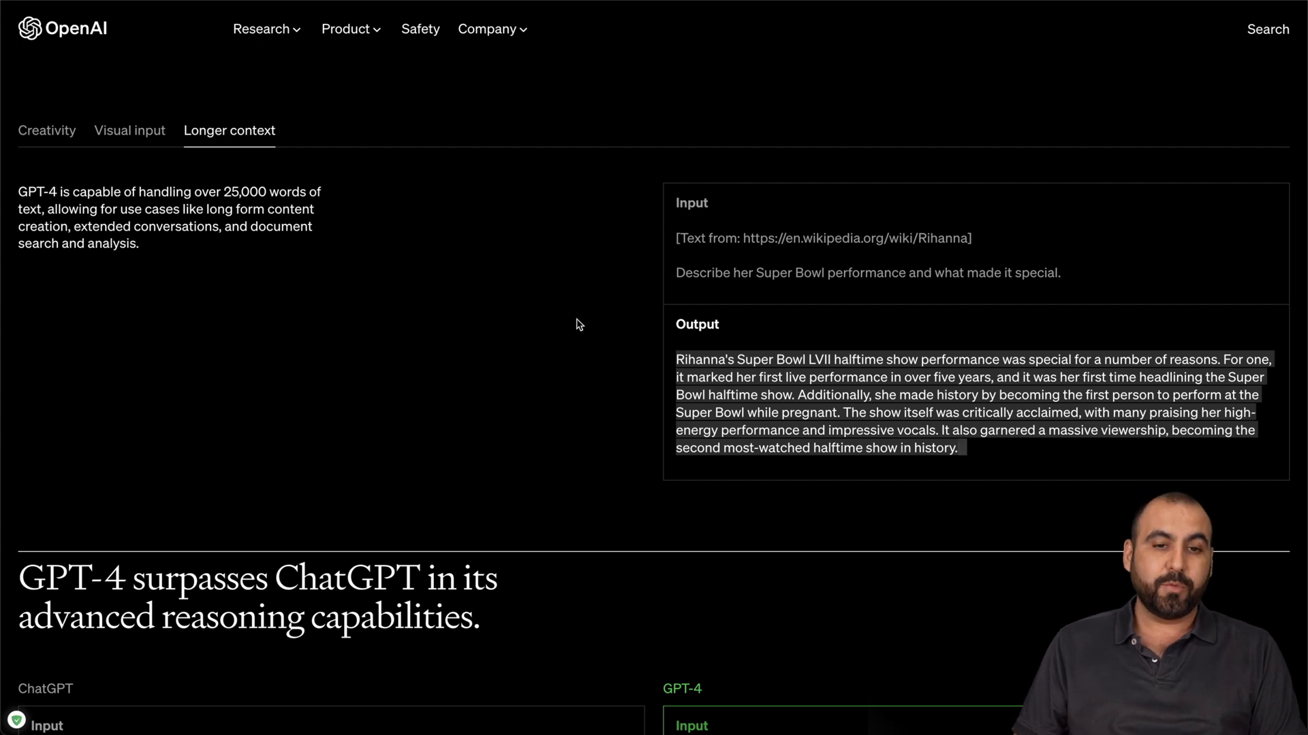